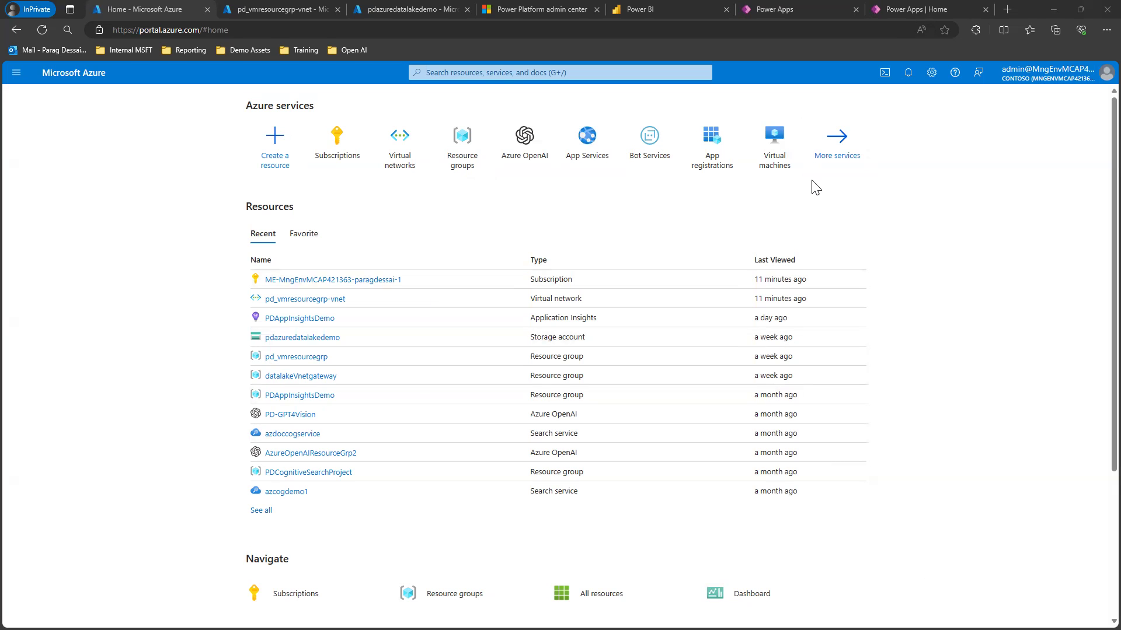
pyautogui.moveTo(635, 186)
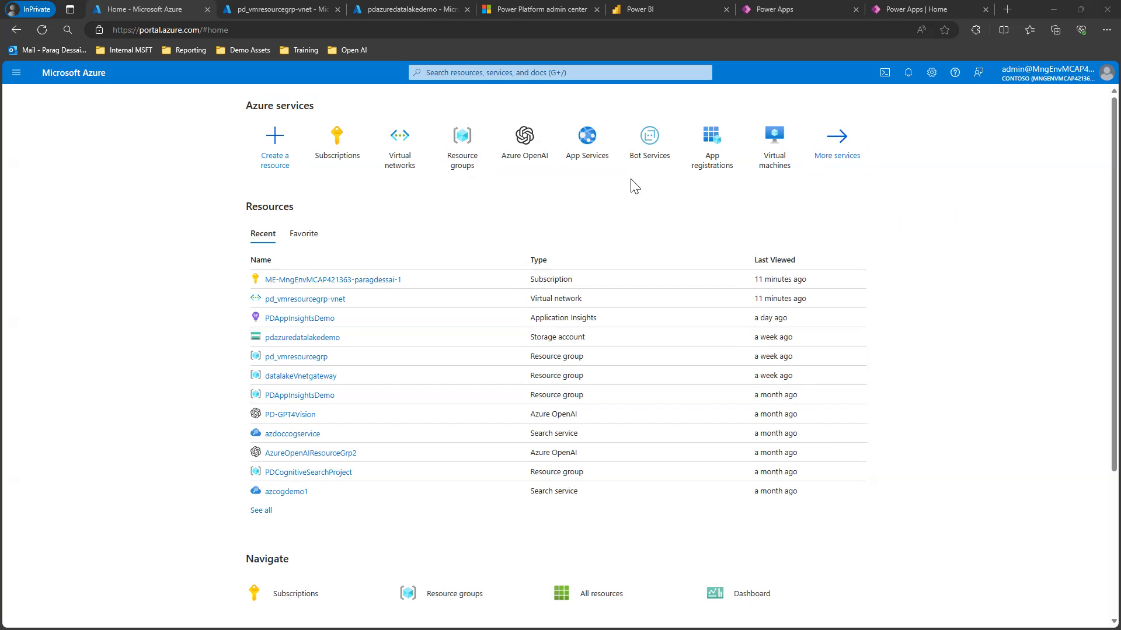
pyautogui.moveTo(899, 216)
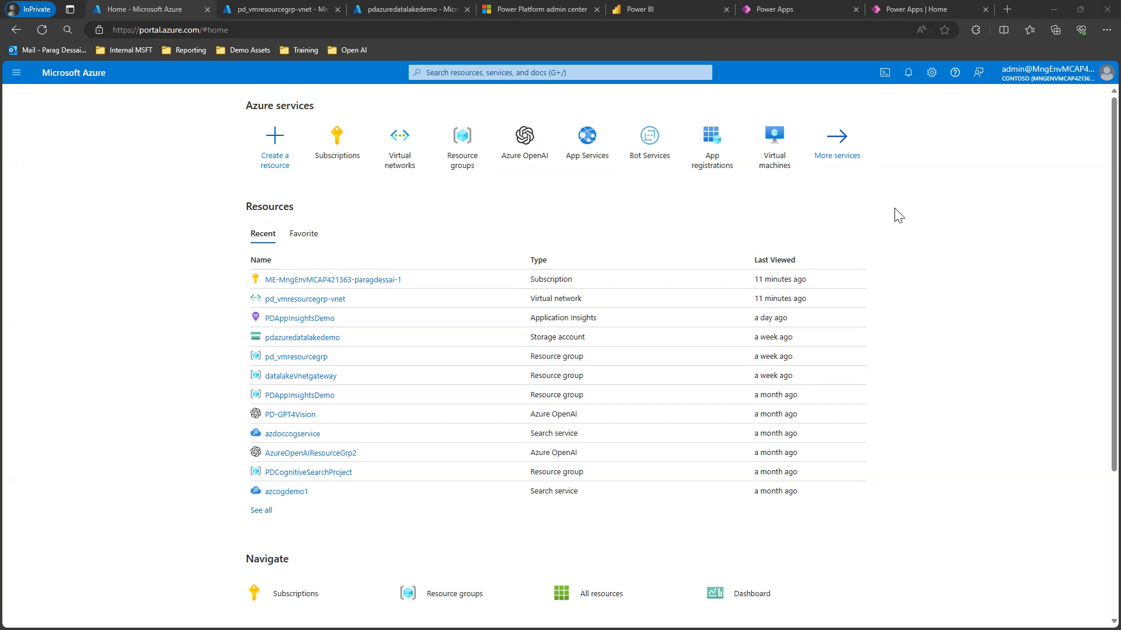
pyautogui.moveTo(453, 217)
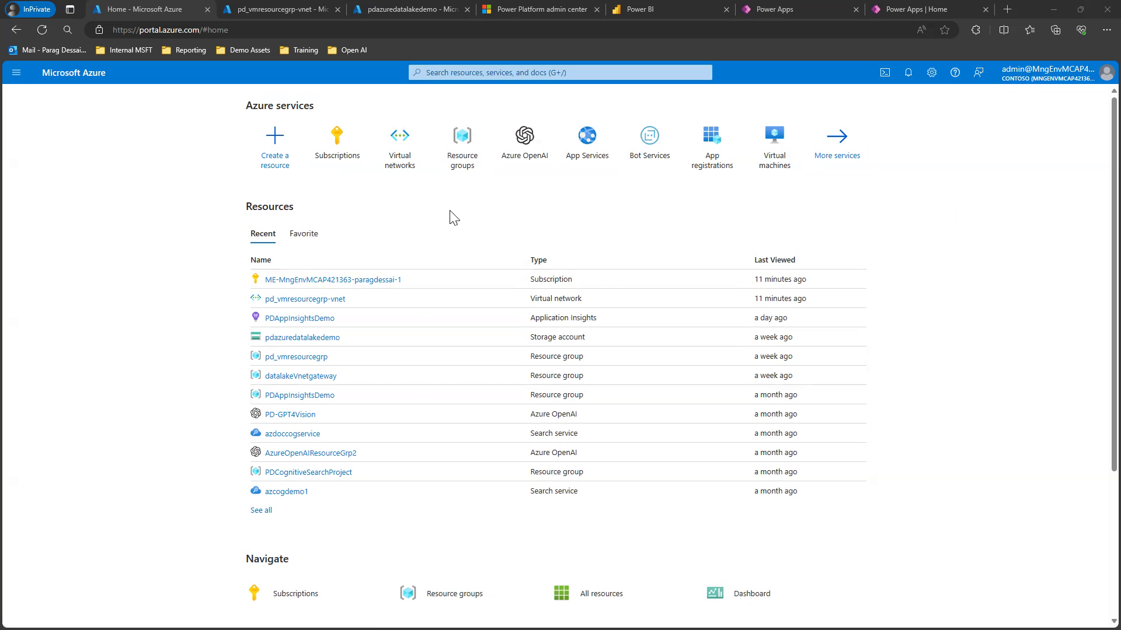
pyautogui.moveTo(465, 218)
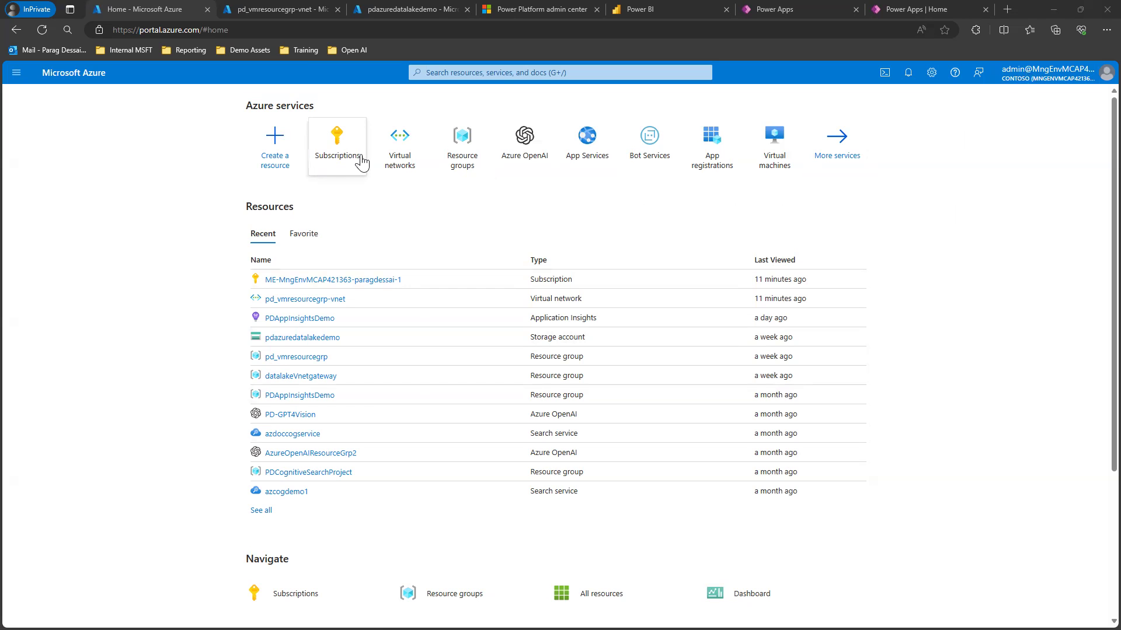
# Filter the subscription's resource providers by name to show Microsoft.PowerPlatform as registered.
pyautogui.click(336, 139)
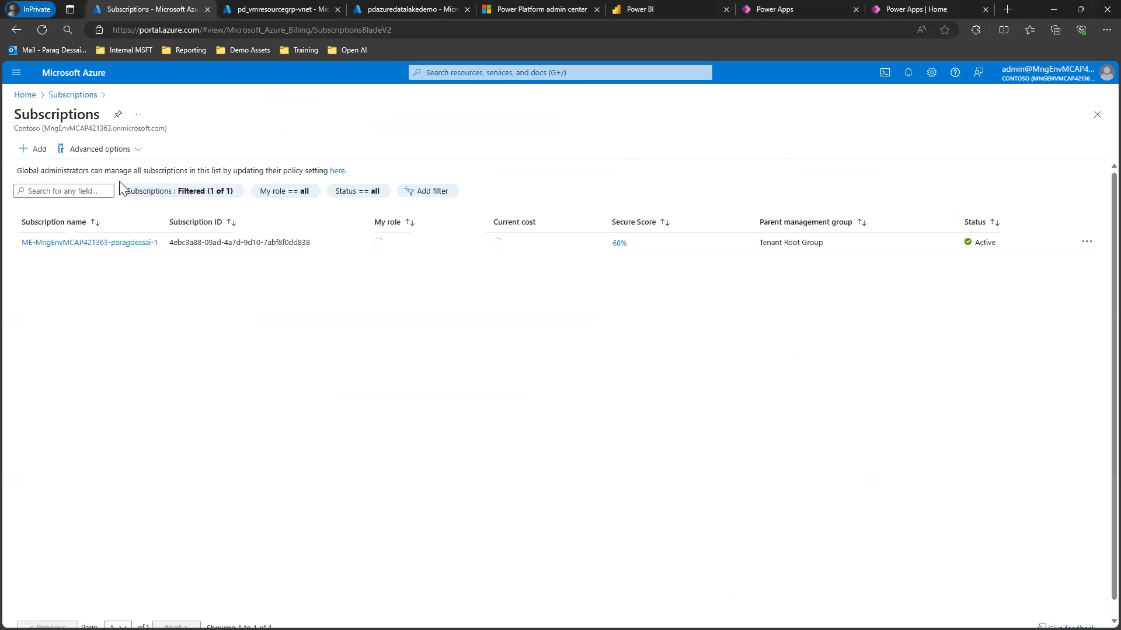
pyautogui.click(88, 243)
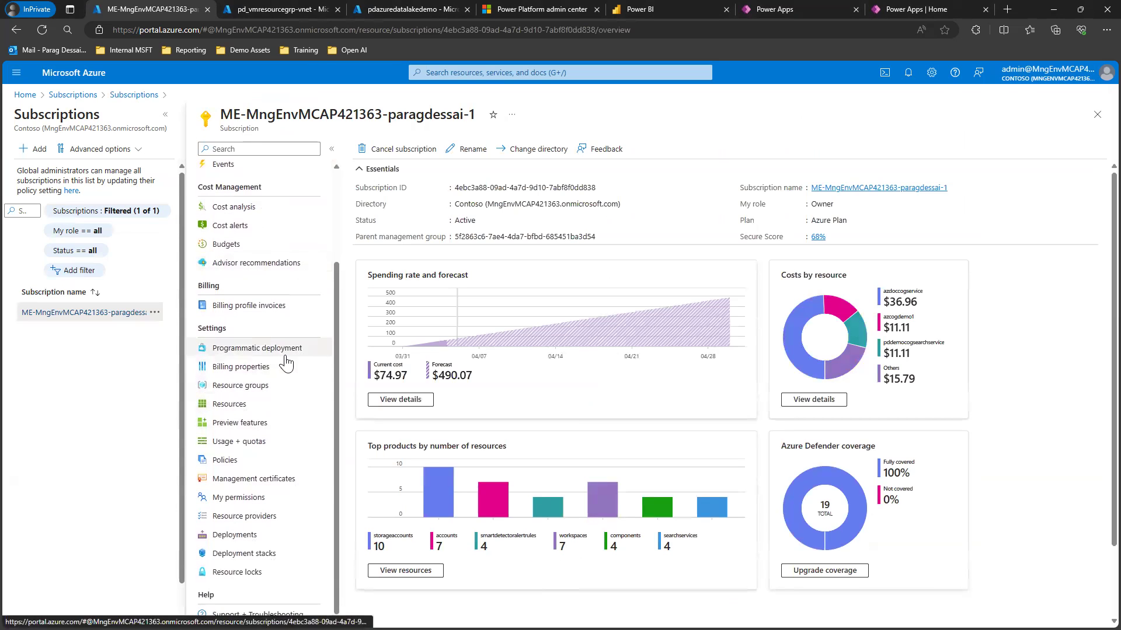
pyautogui.moveTo(351, 374)
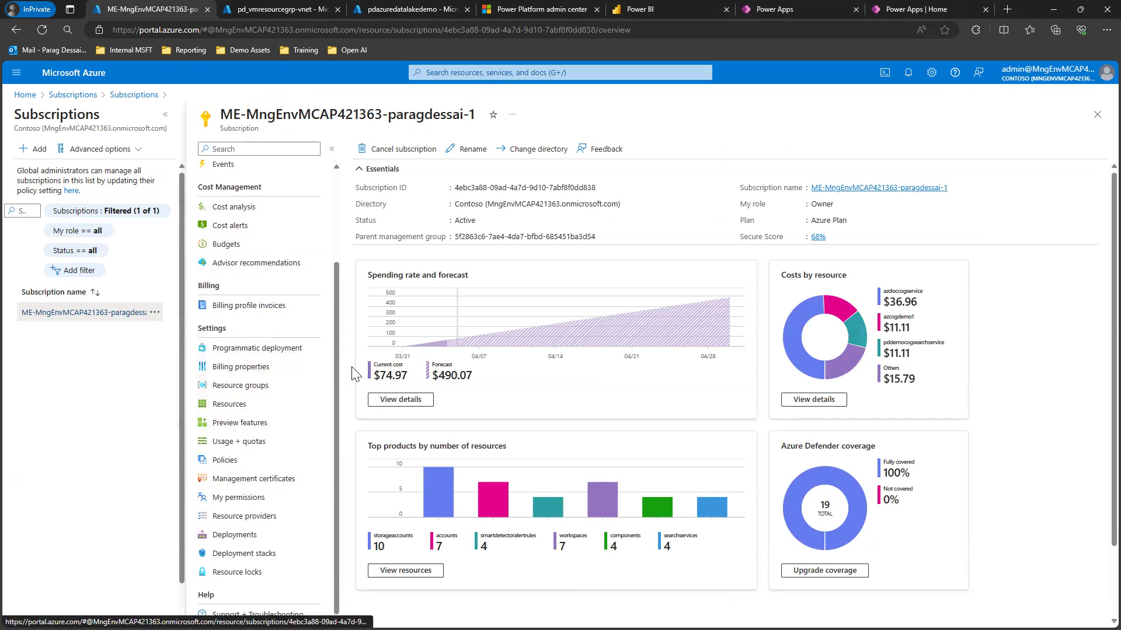
pyautogui.moveTo(244, 515)
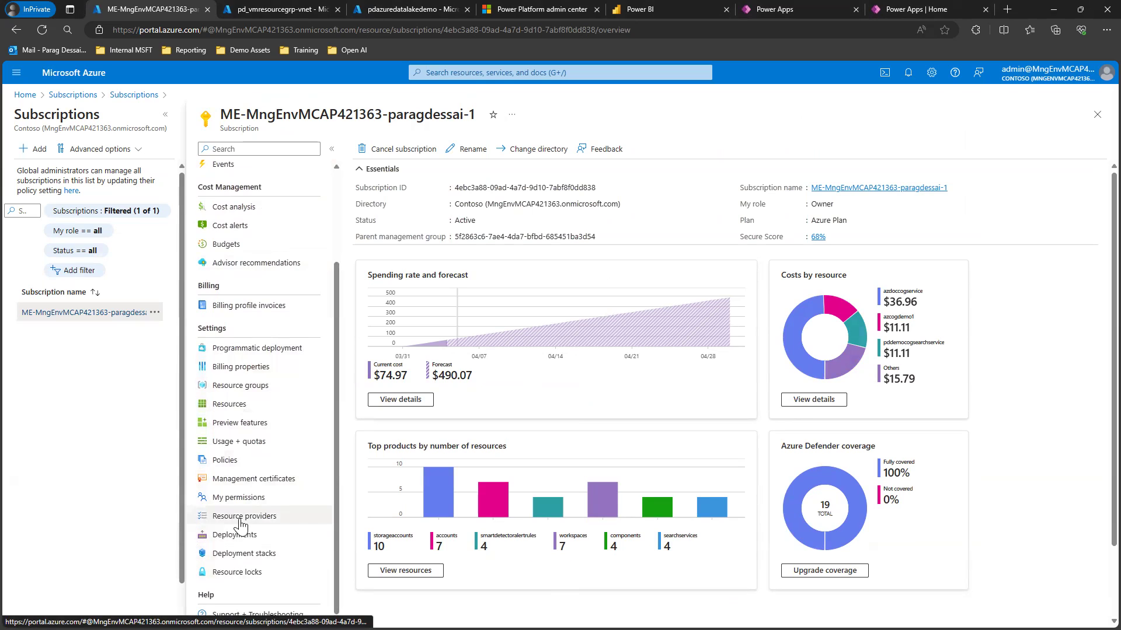
pyautogui.click(243, 515)
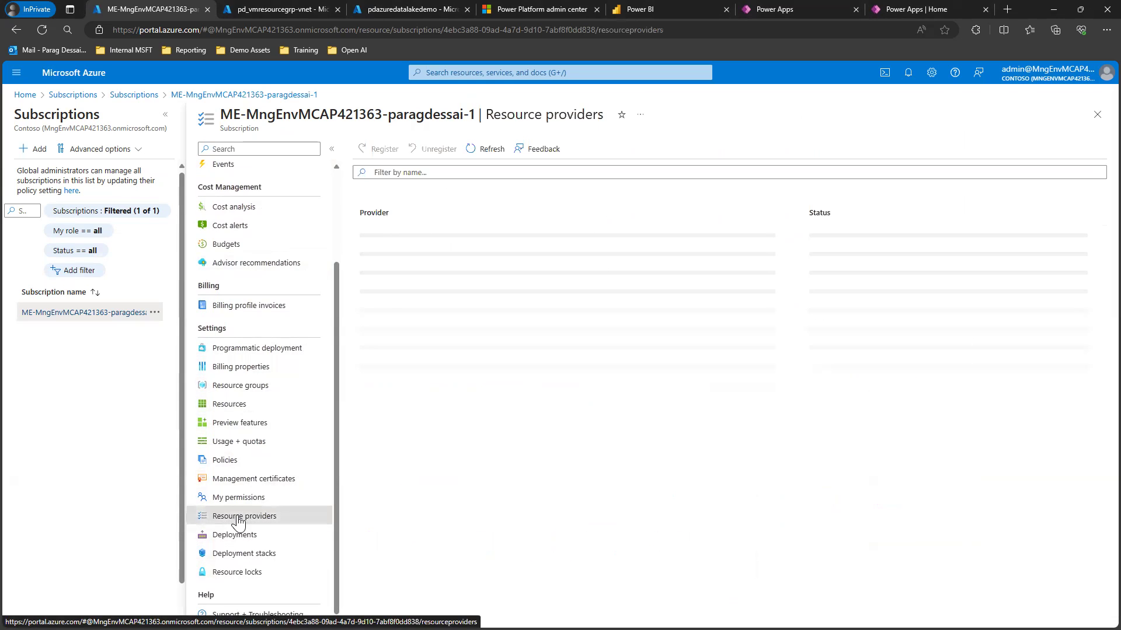
pyautogui.click(244, 515)
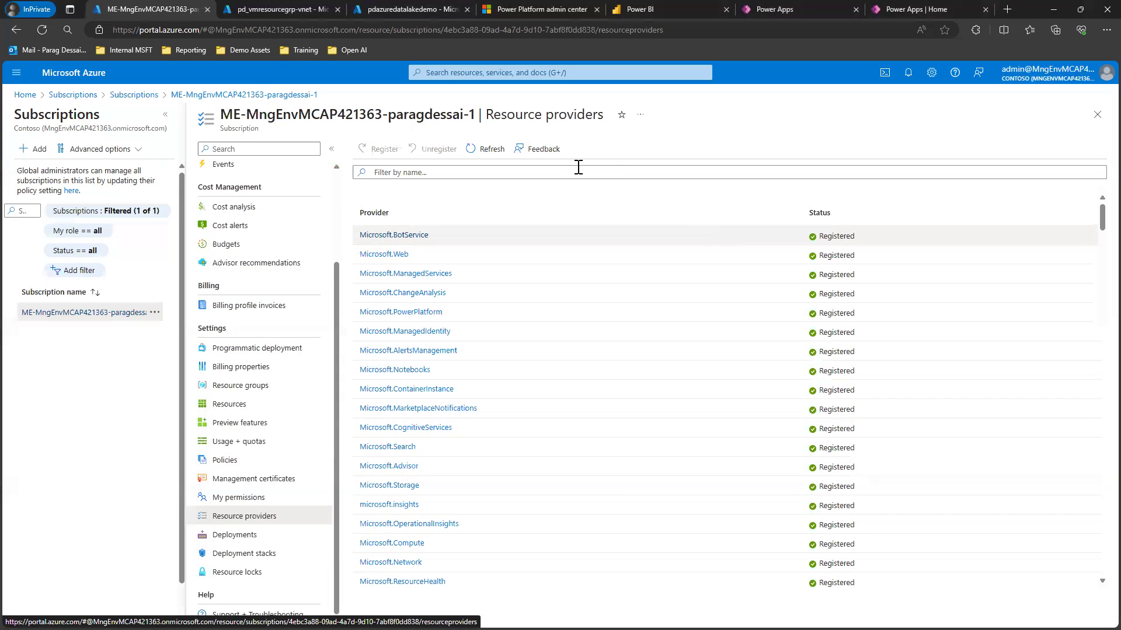
pyautogui.write('microsoft.powe')
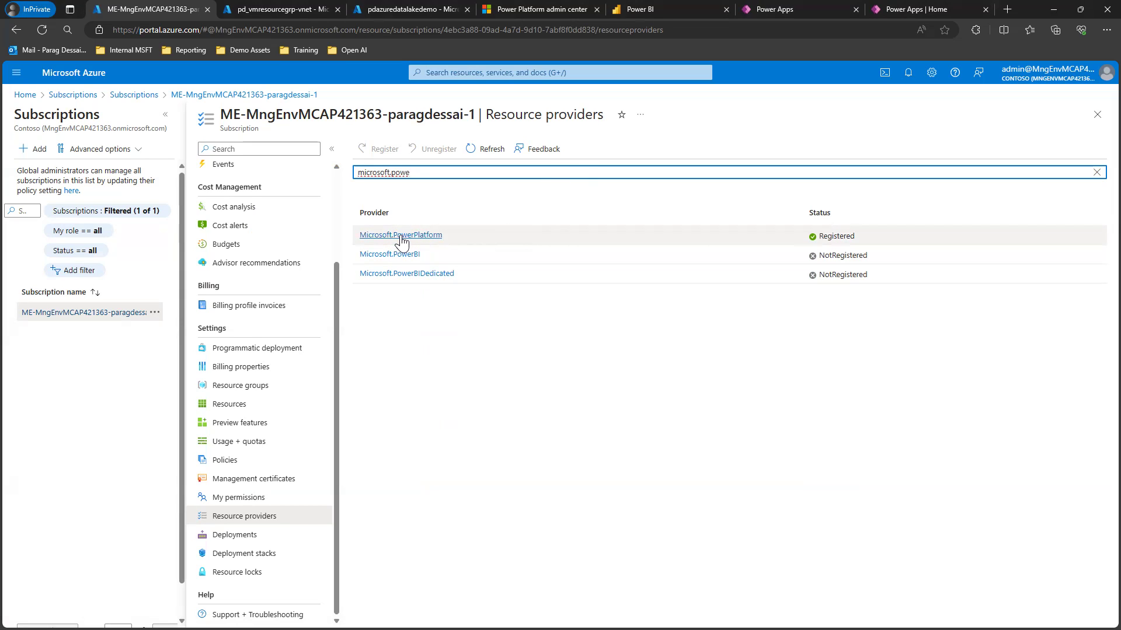
pyautogui.moveTo(859, 245)
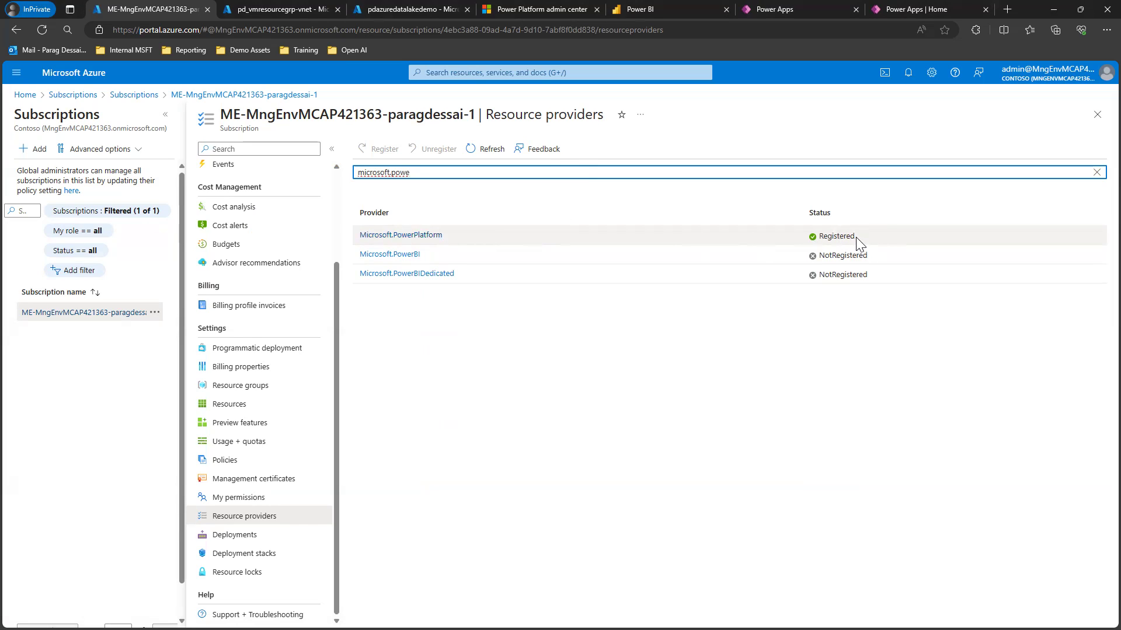
pyautogui.moveTo(851, 236)
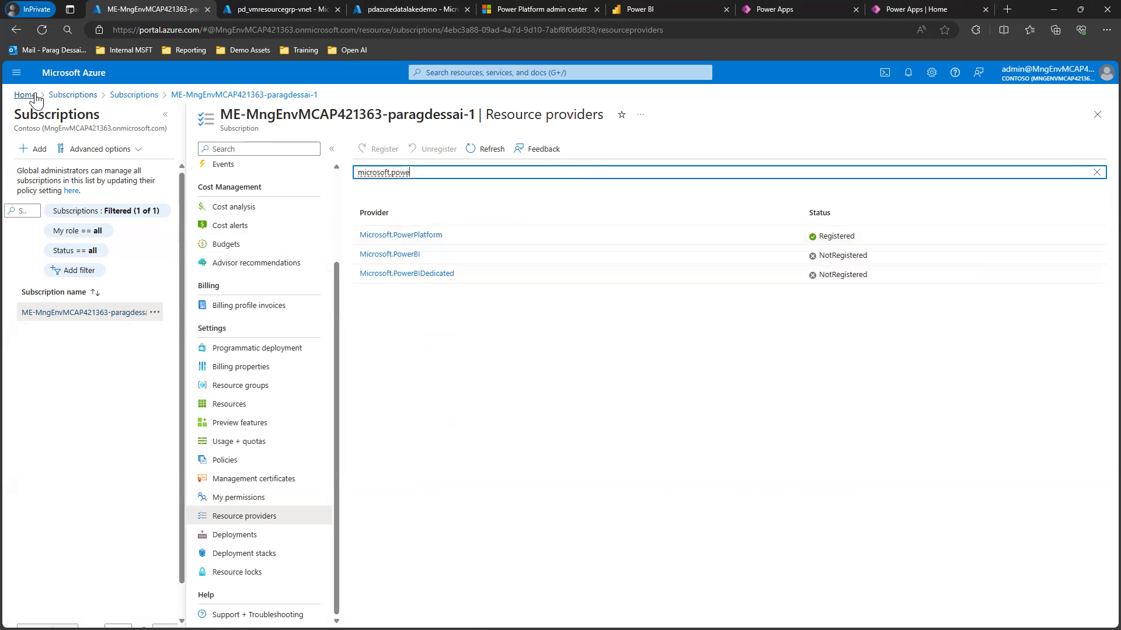
# Go to the pd_vmresourcegrp-vnet virtual network from Recent resources and list its subnets.
pyautogui.click(23, 94)
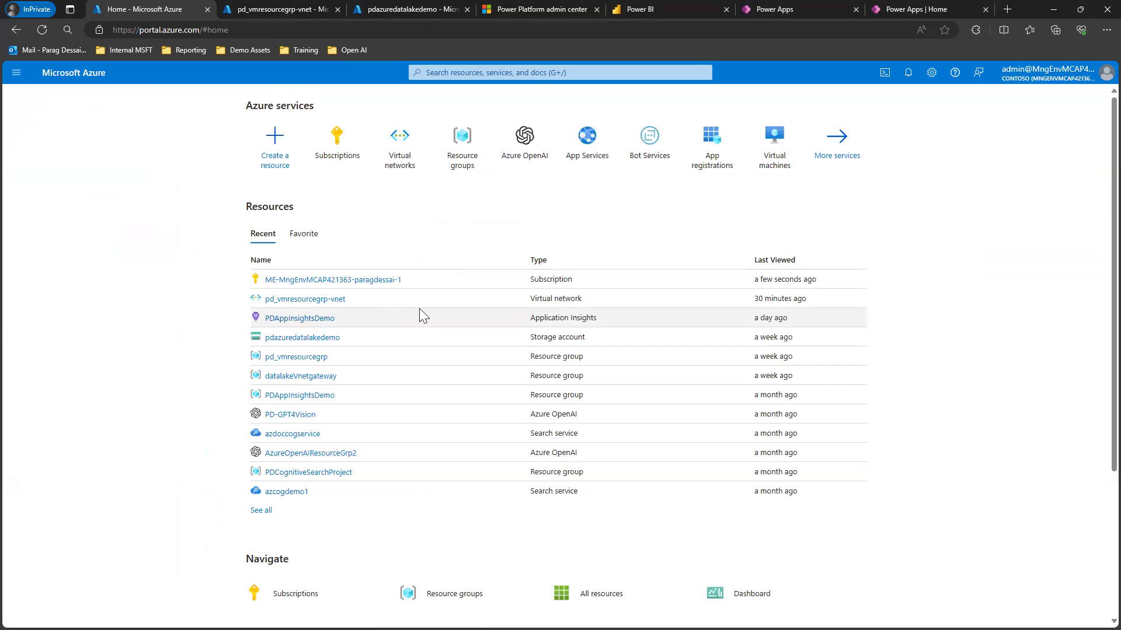
pyautogui.moveTo(304, 299)
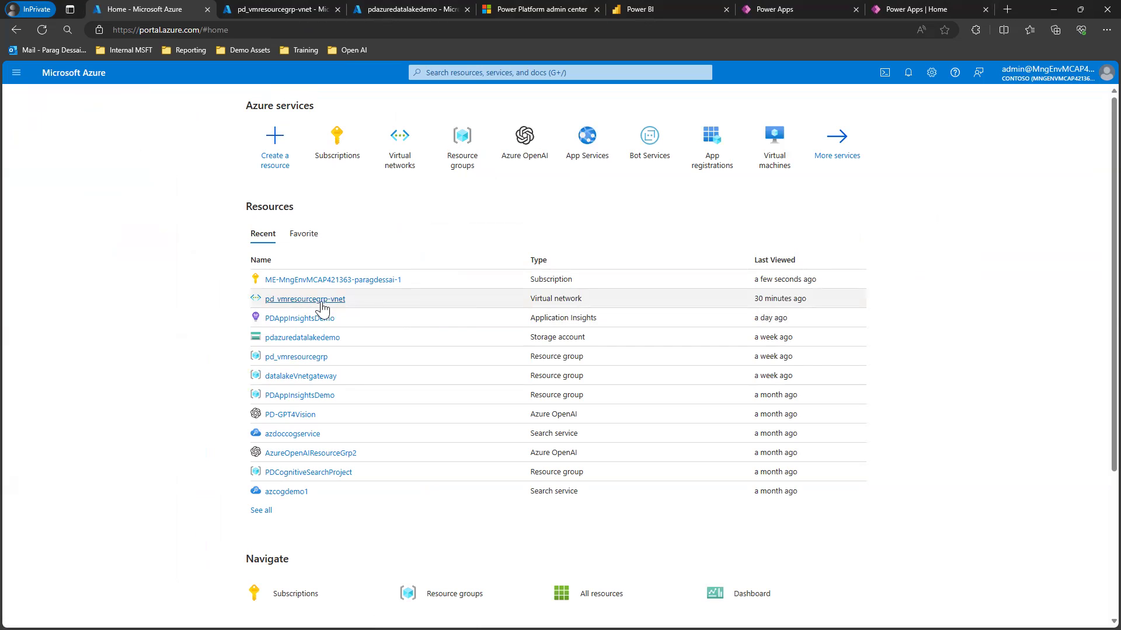
pyautogui.moveTo(305, 299)
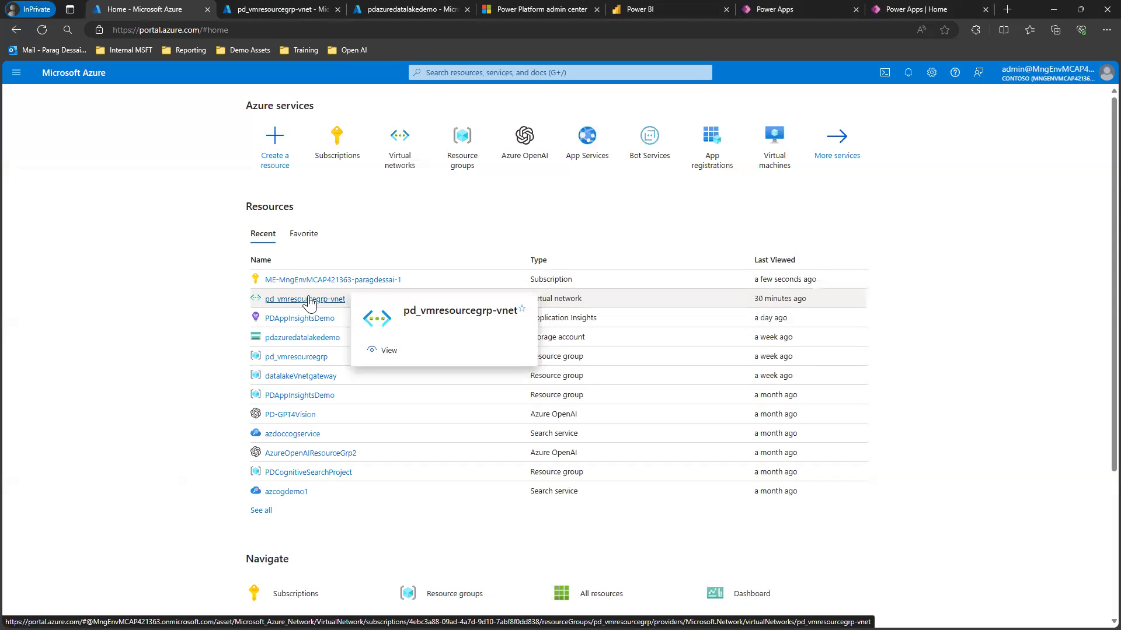
pyautogui.click(304, 299)
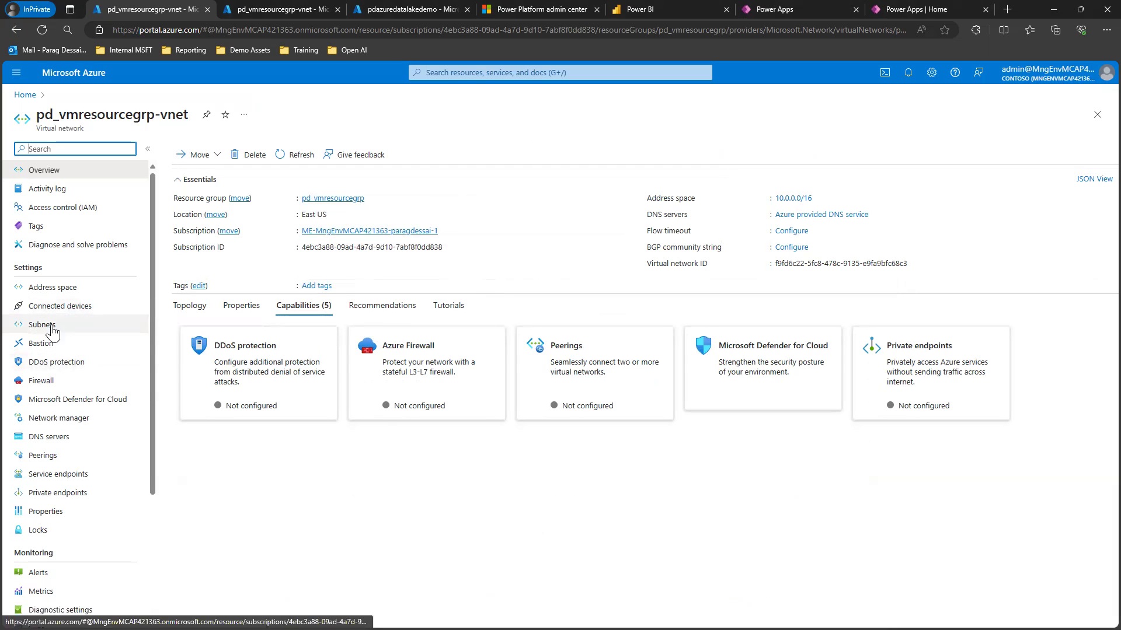
pyautogui.click(44, 324)
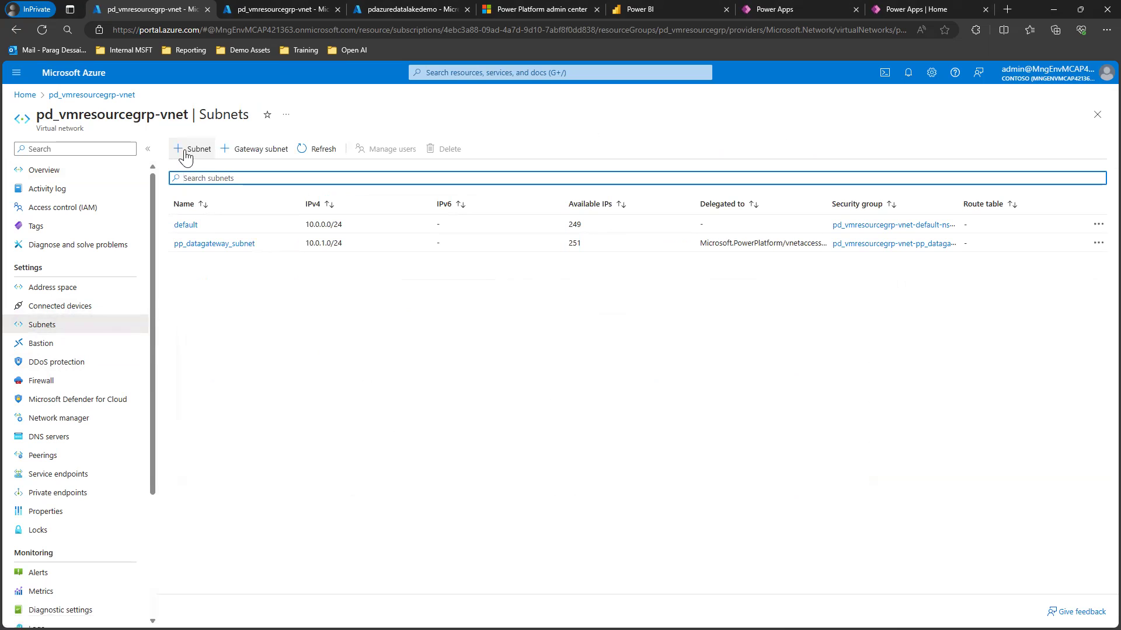
pyautogui.moveTo(247, 301)
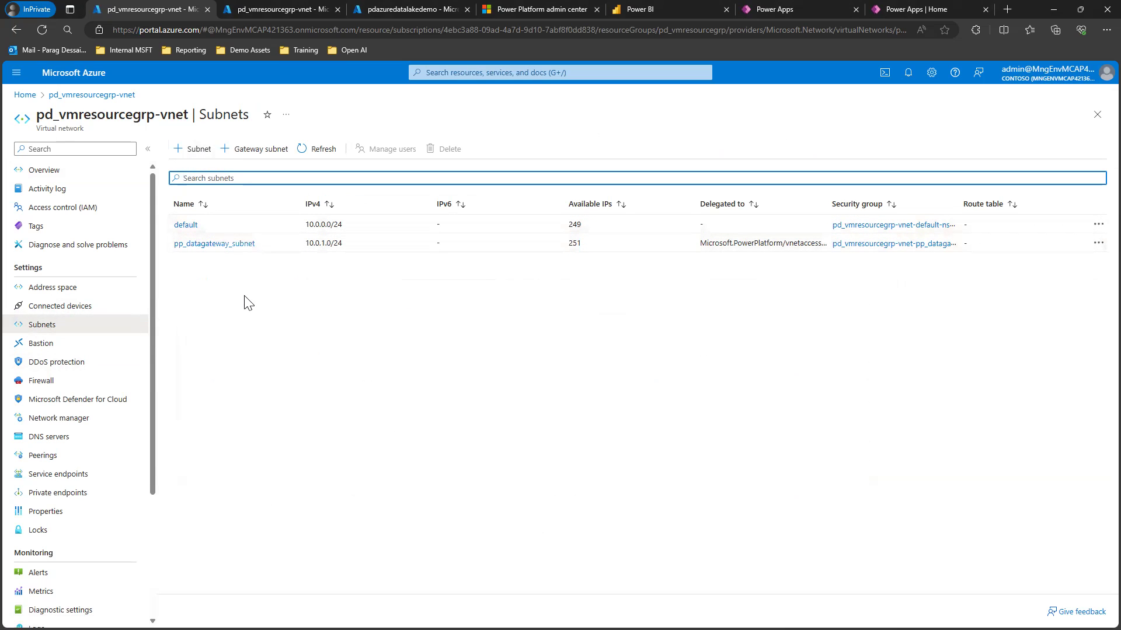
# Inspect pp_datagateway_subnet, selecting its name and its delegation to Microsoft.PowerPlatform/vnetaccesslinks.
pyautogui.click(213, 243)
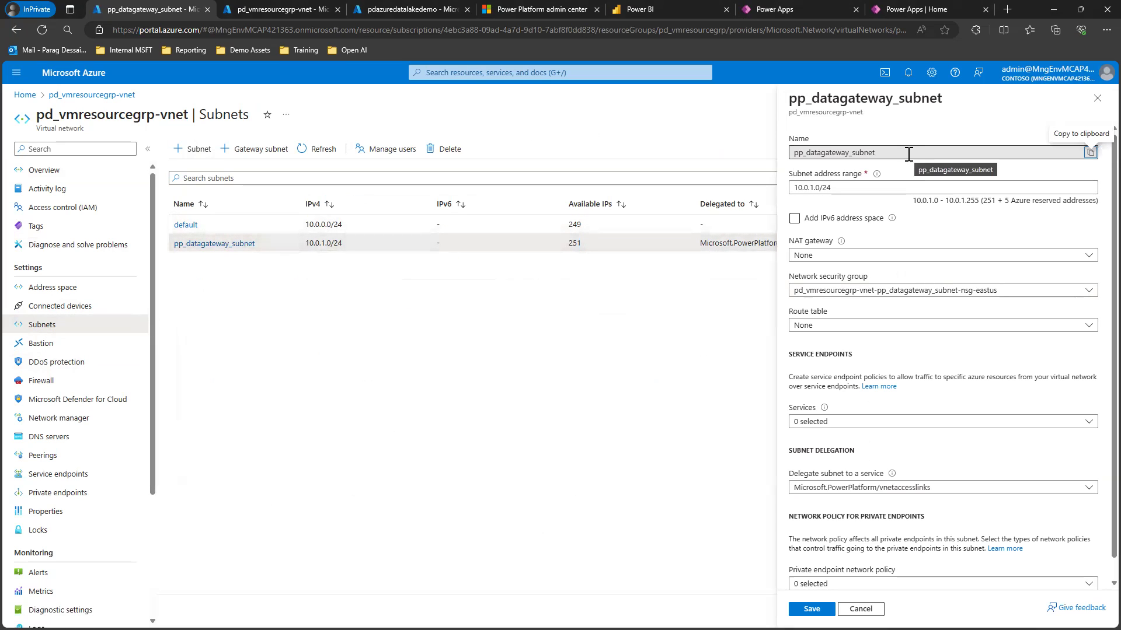
pyautogui.tripleClick(893, 152)
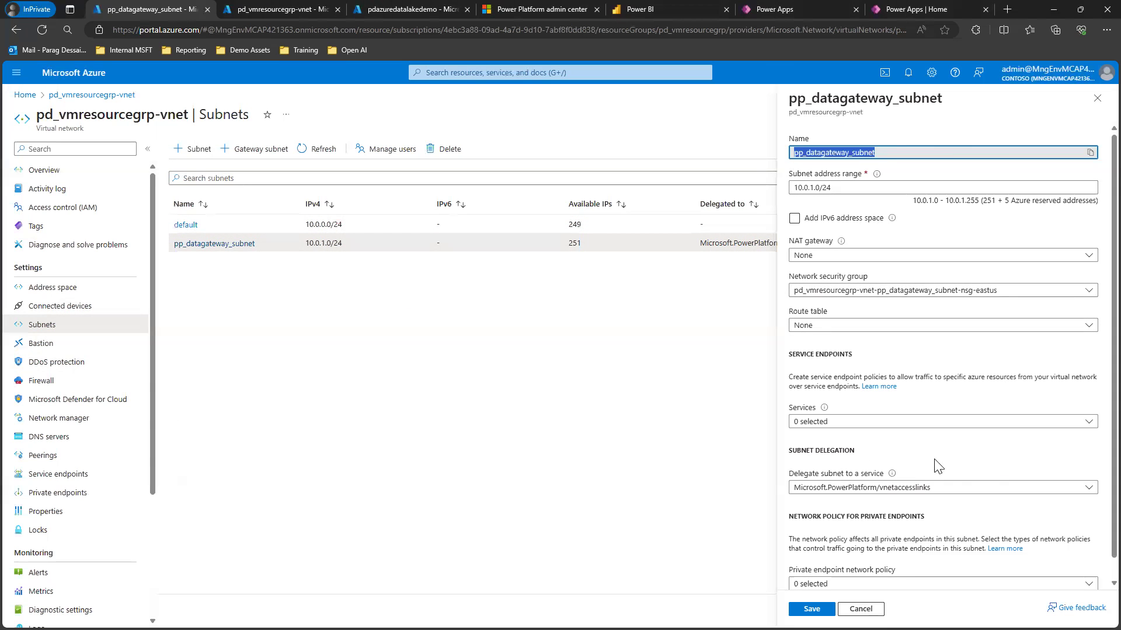
pyautogui.moveTo(977, 465)
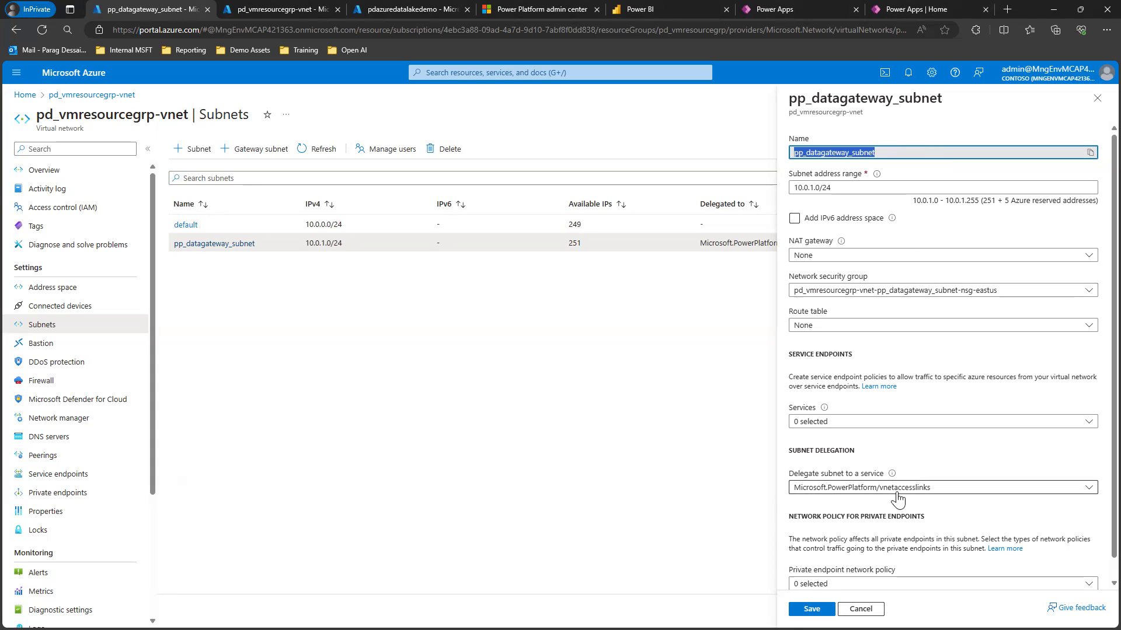
pyautogui.moveTo(851, 486)
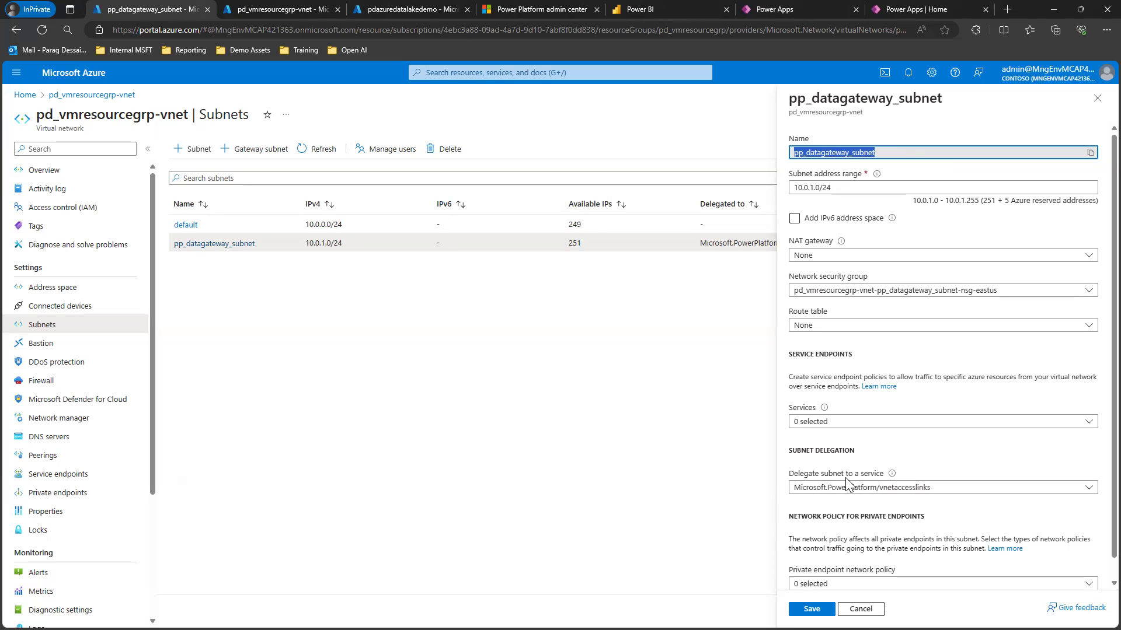
pyautogui.moveTo(889, 500)
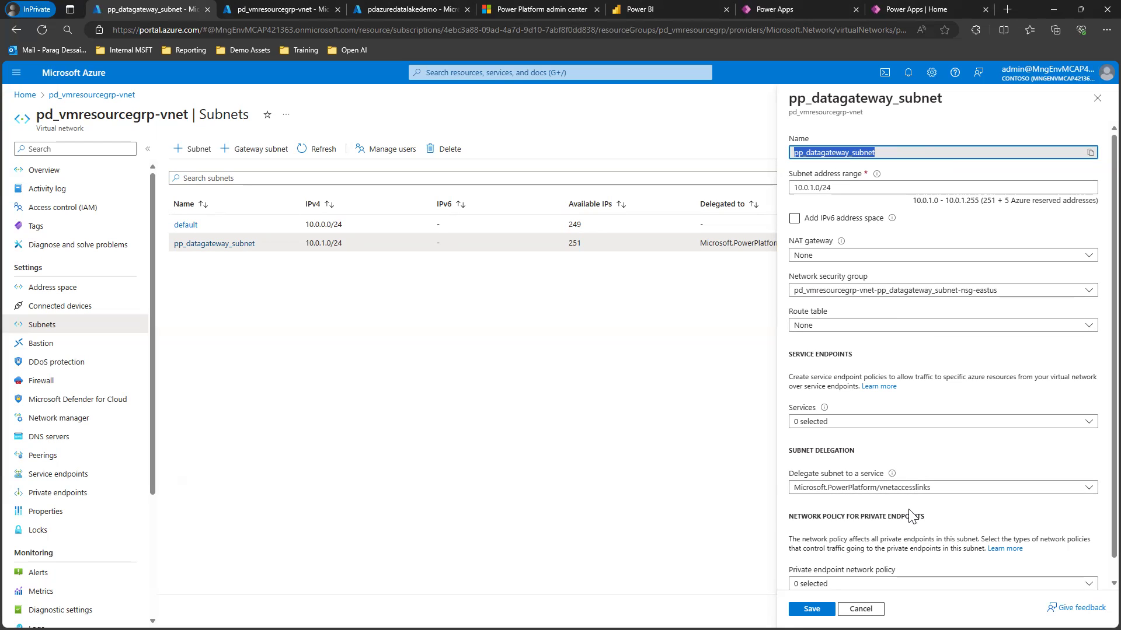
pyautogui.moveTo(928, 520)
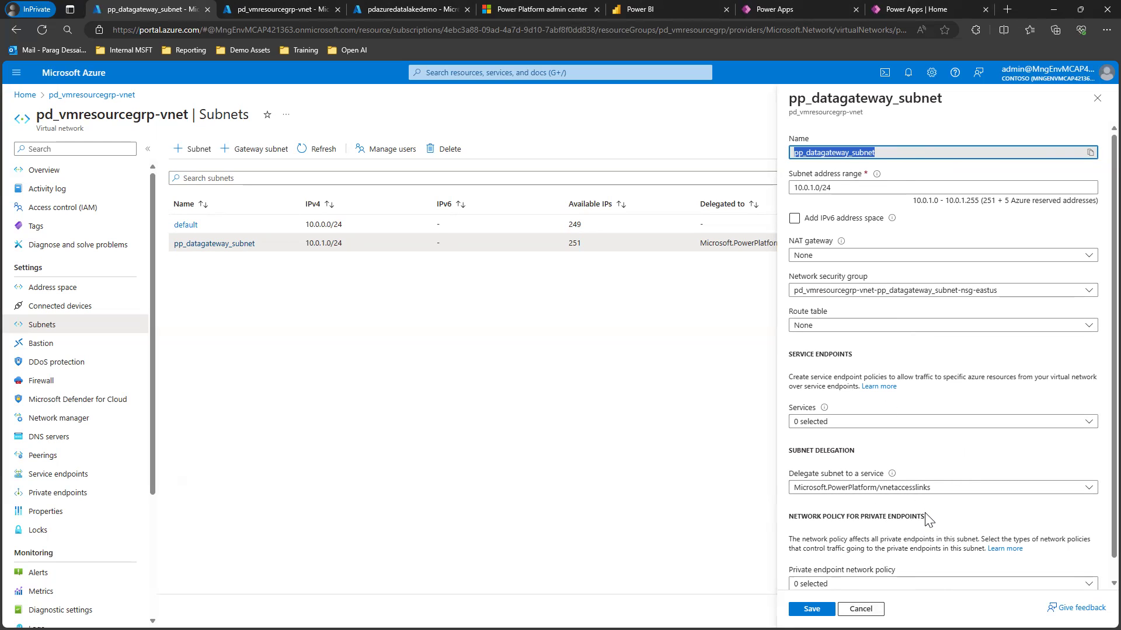
pyautogui.scroll(-3)
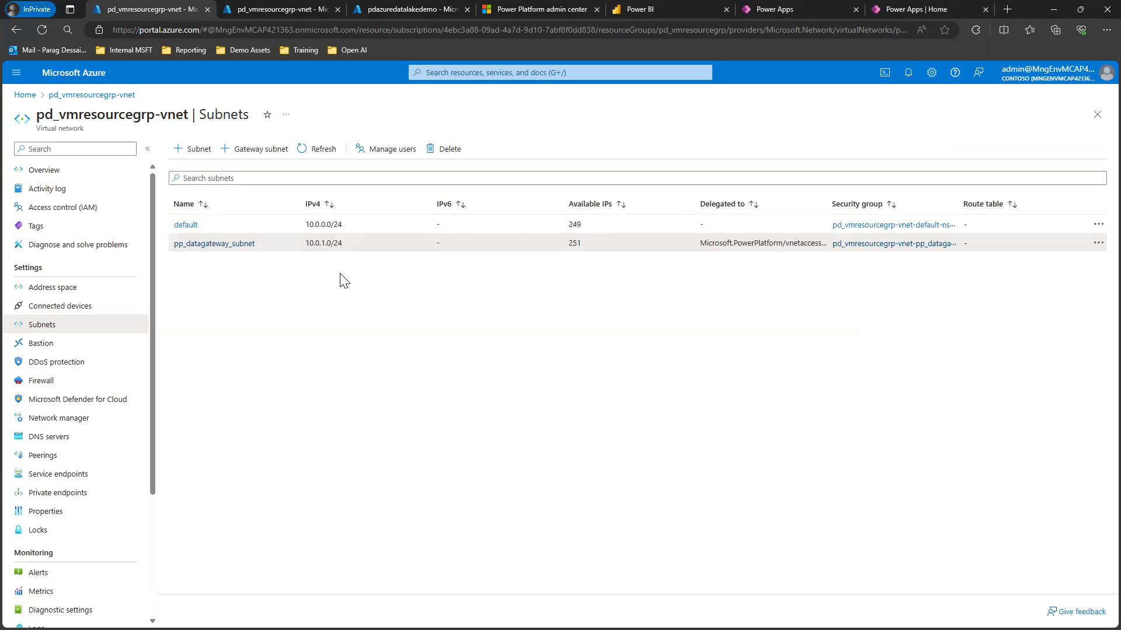
pyautogui.moveTo(290, 265)
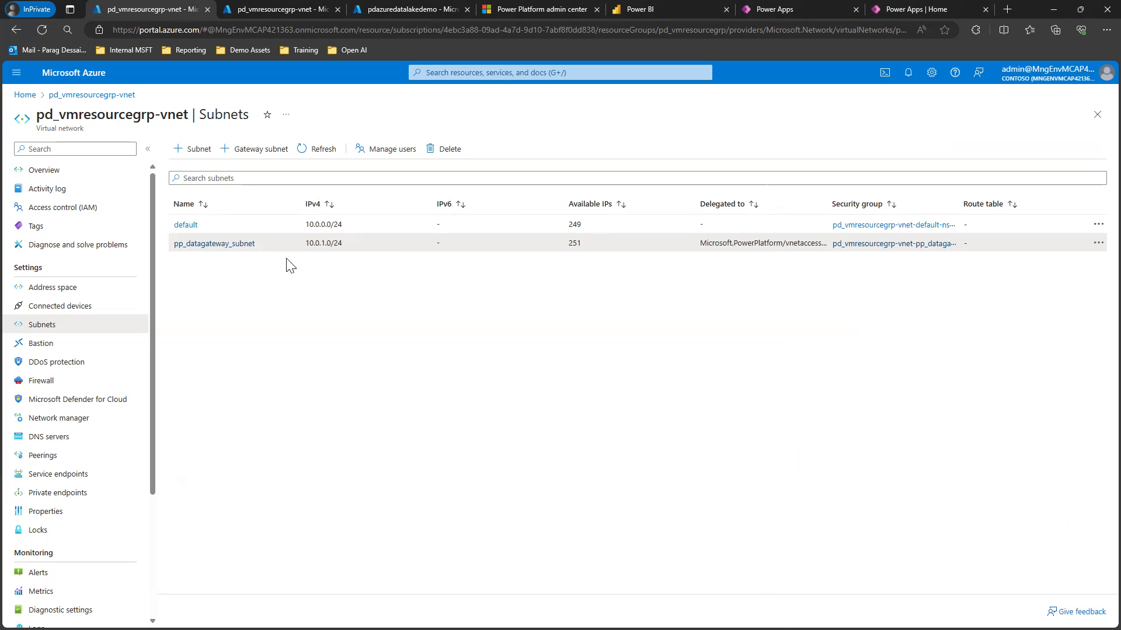
pyautogui.moveTo(365, 281)
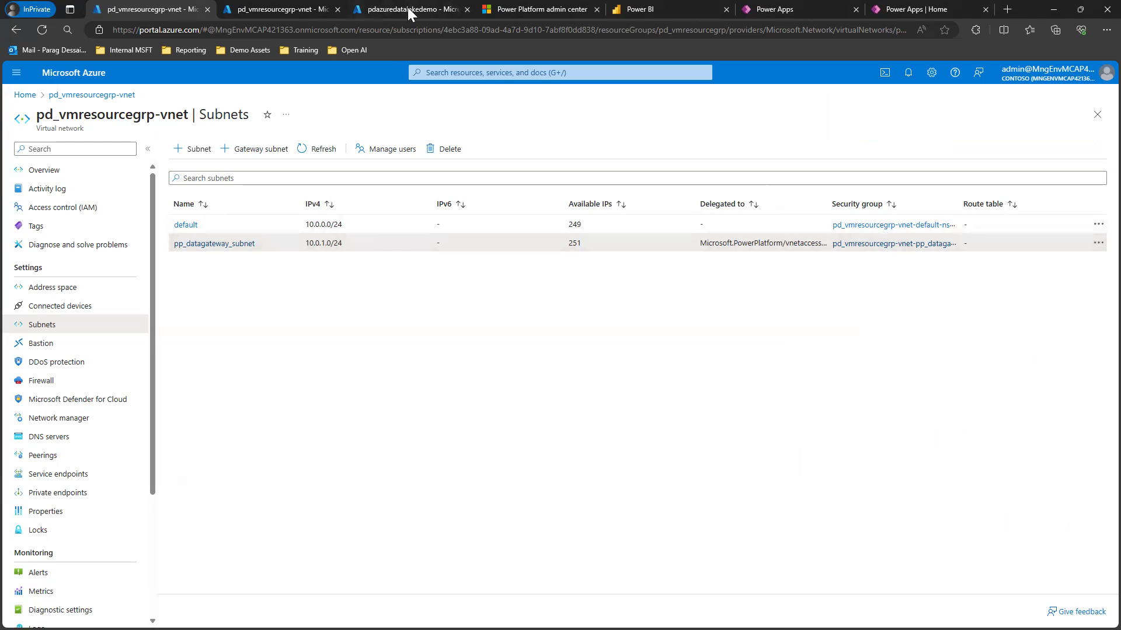
# Show the pdazuredatalakedemo storage account overview, then move to the Power BI tab.
pyautogui.click(408, 9)
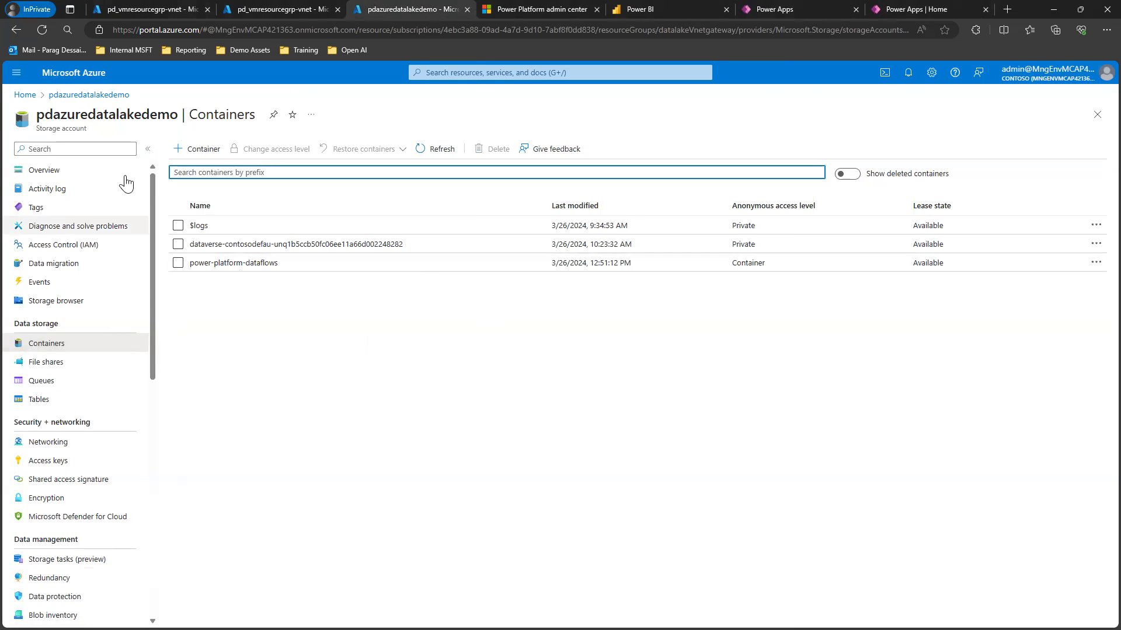
pyautogui.moveTo(78, 384)
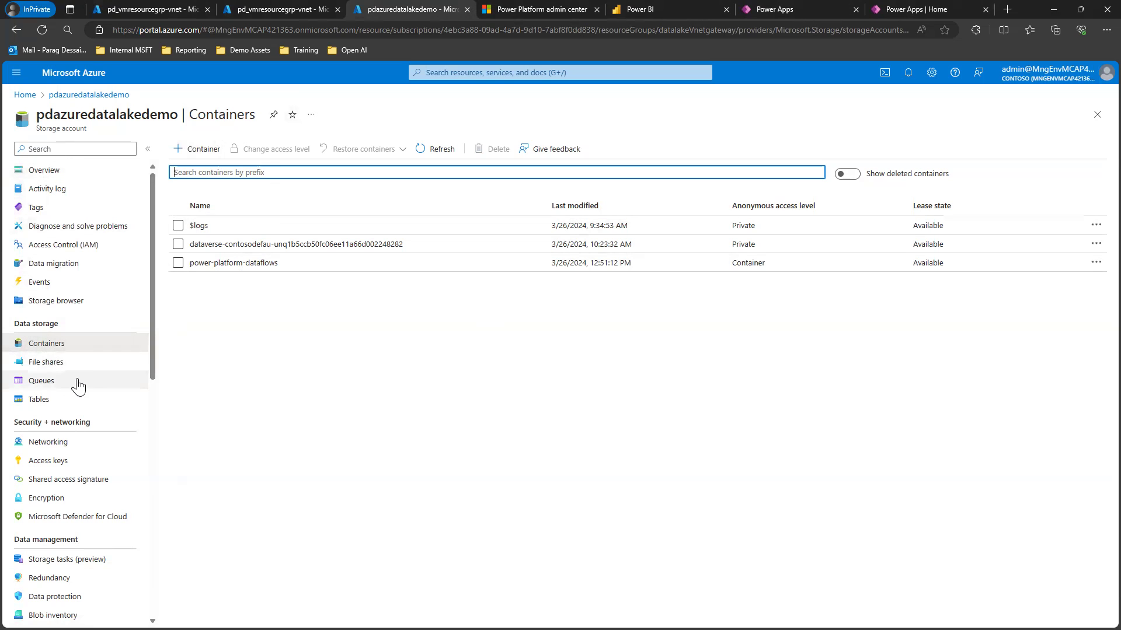
pyautogui.click(43, 169)
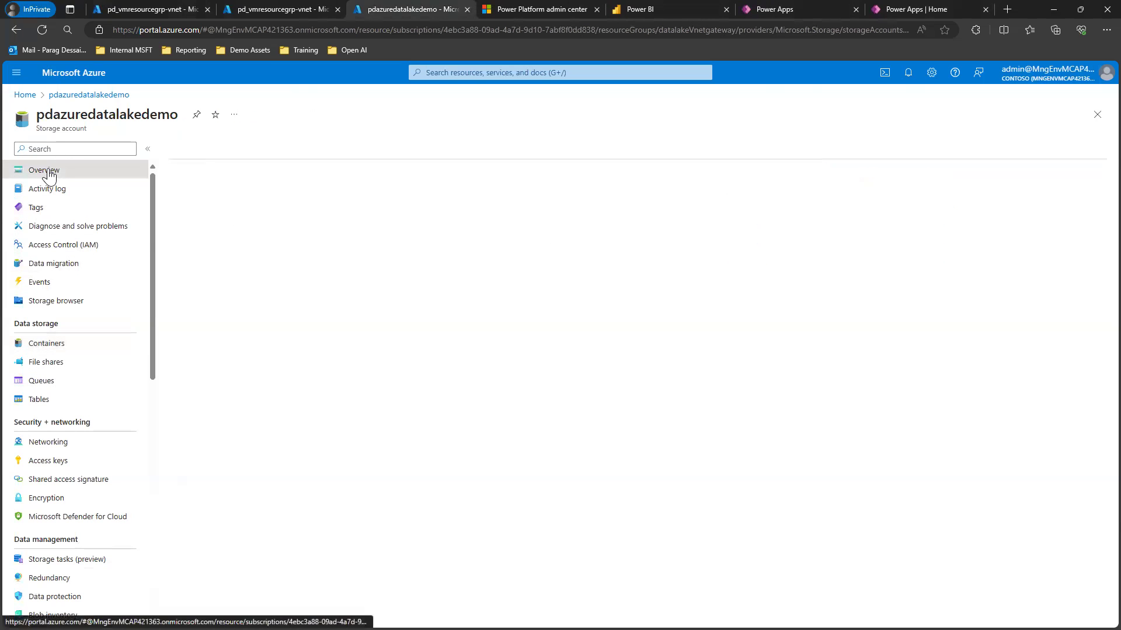
pyautogui.click(43, 170)
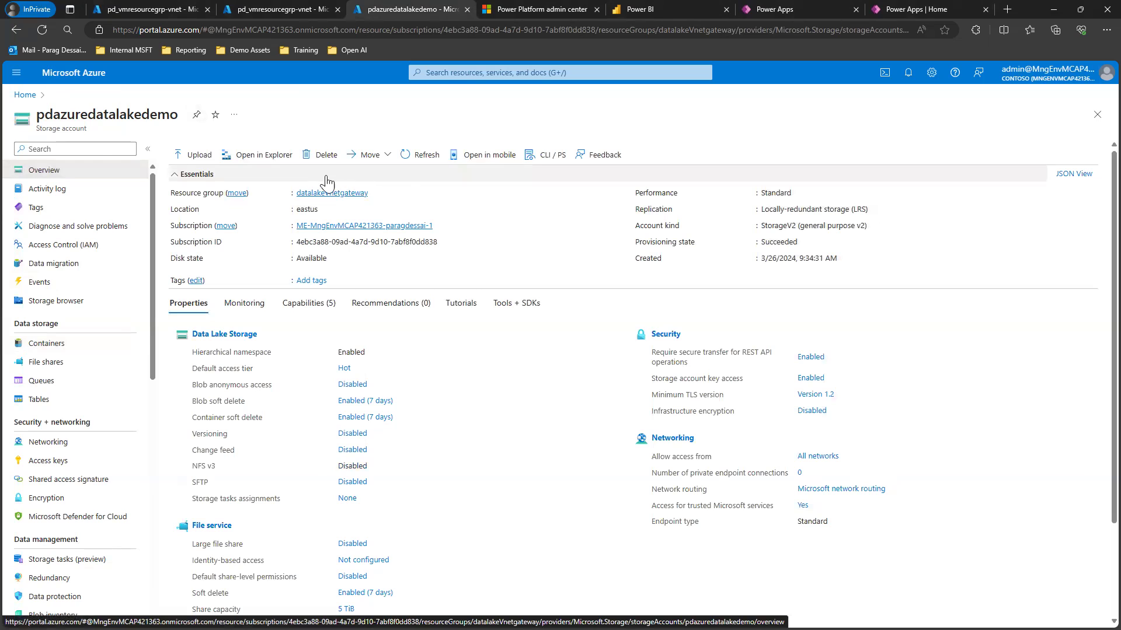
pyautogui.moveTo(585, 283)
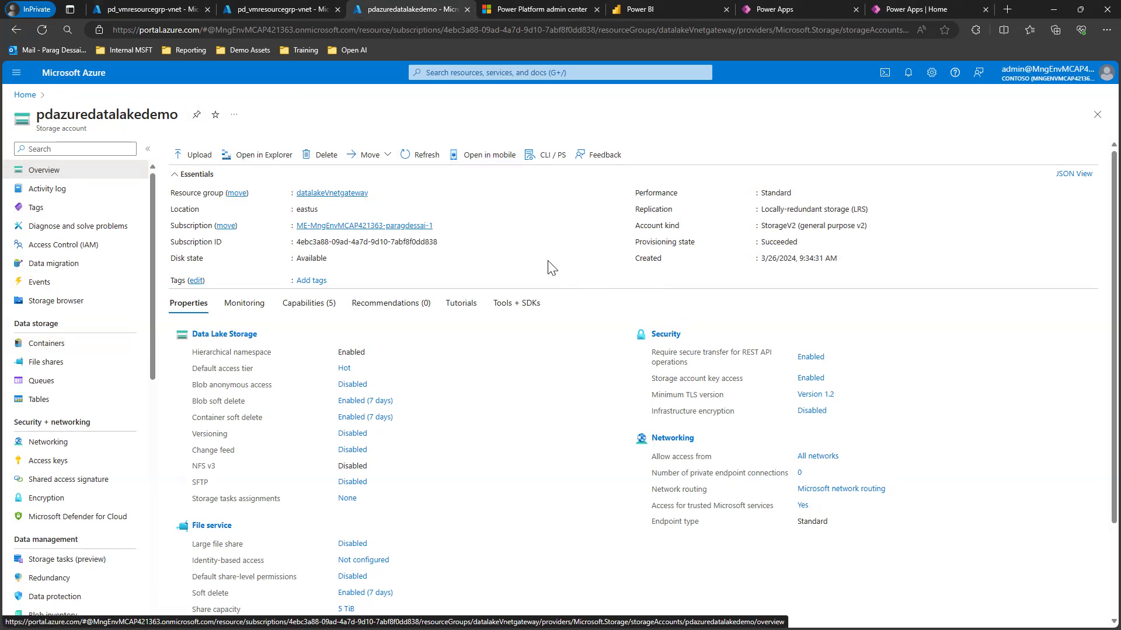
pyautogui.moveTo(527, 253)
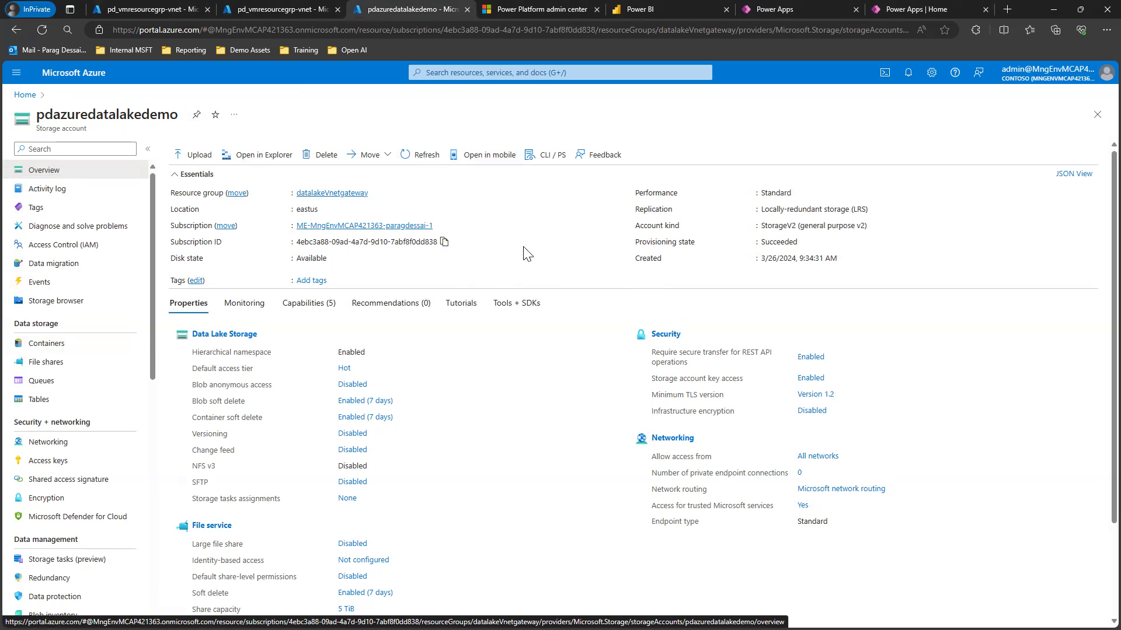
pyautogui.moveTo(511, 242)
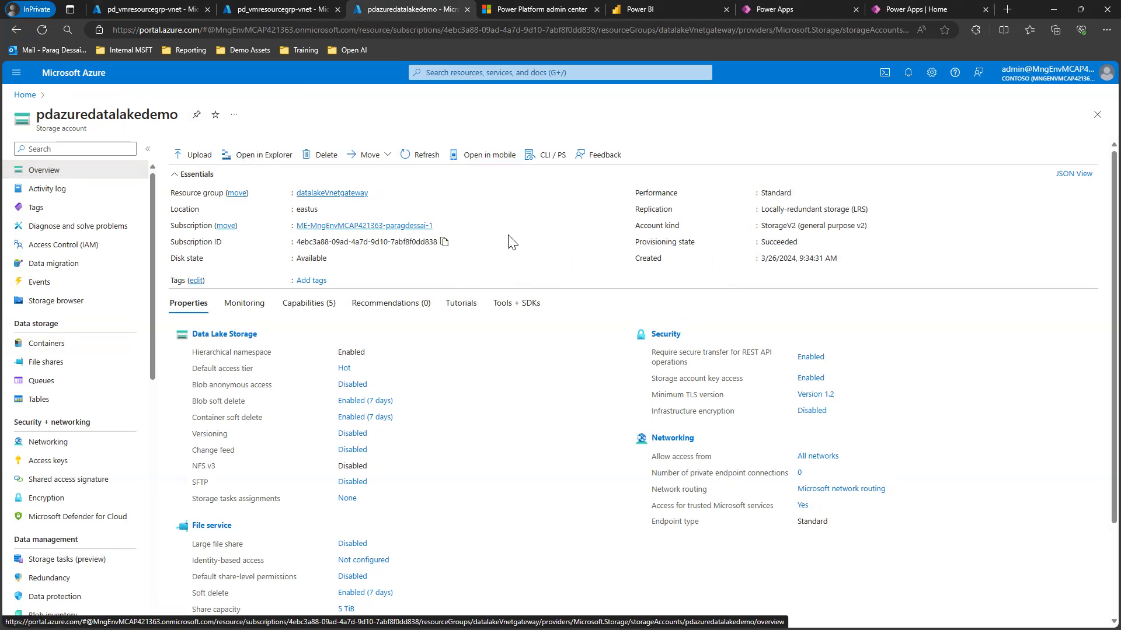
pyautogui.moveTo(586, 252)
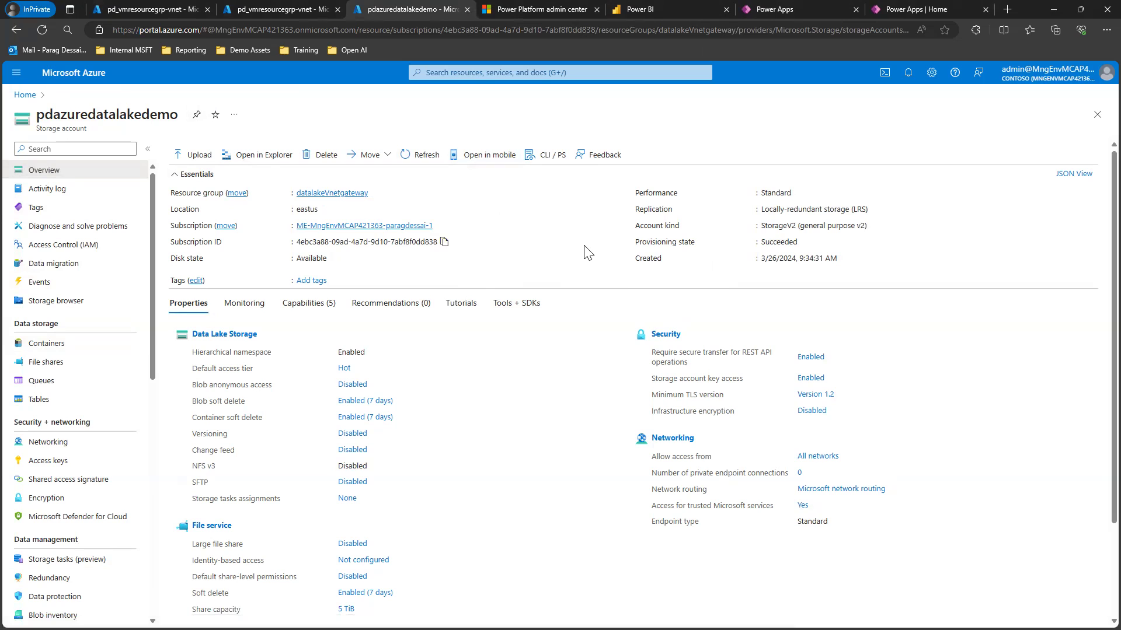
pyautogui.moveTo(562, 296)
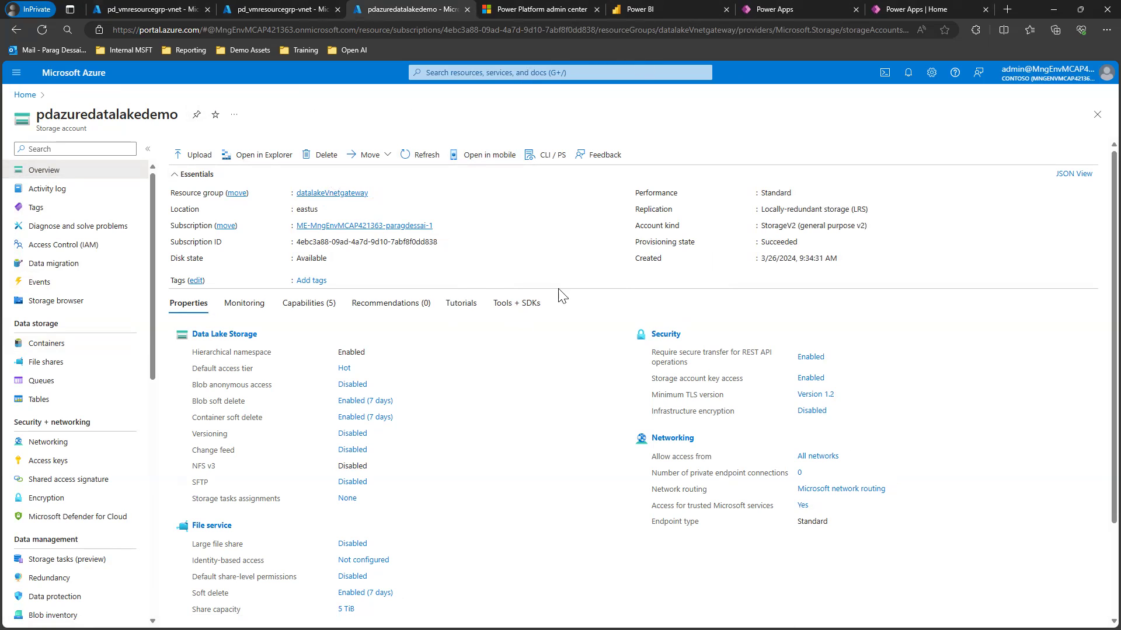
pyautogui.moveTo(183, 129)
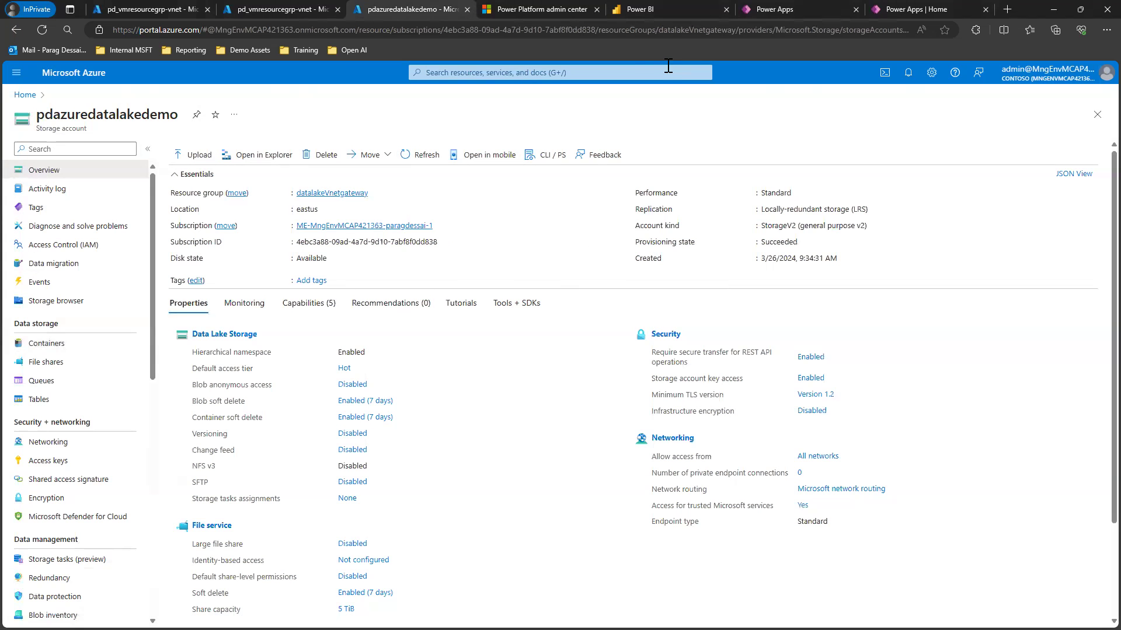
pyautogui.click(668, 9)
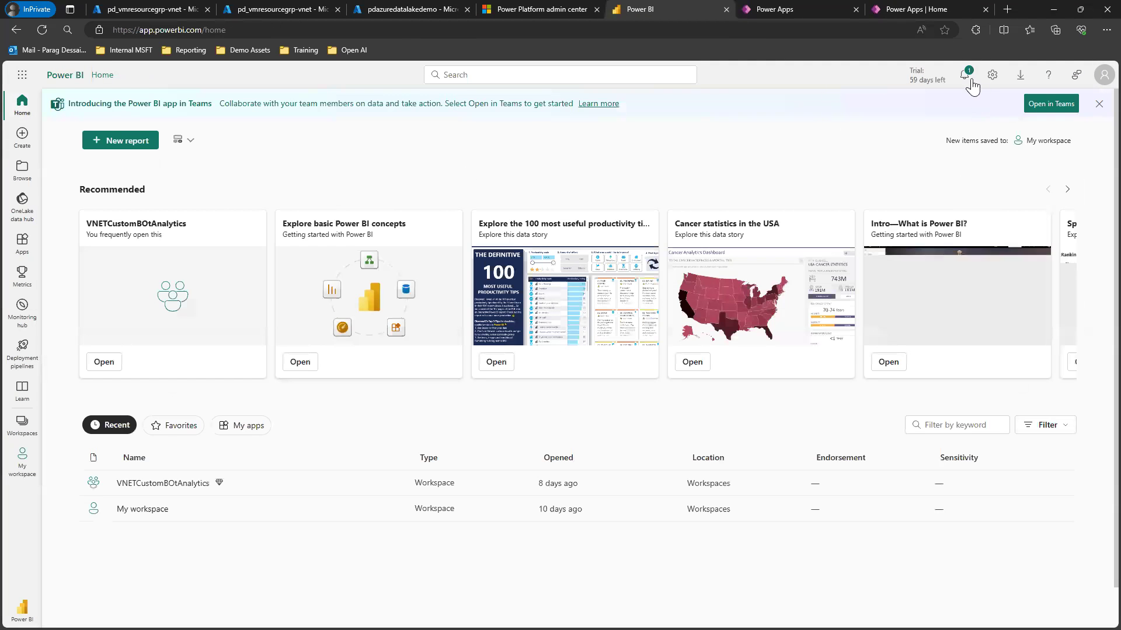
# From Power BI settings, go to Manage connections and gateways and list virtual network data gateways.
pyautogui.click(993, 75)
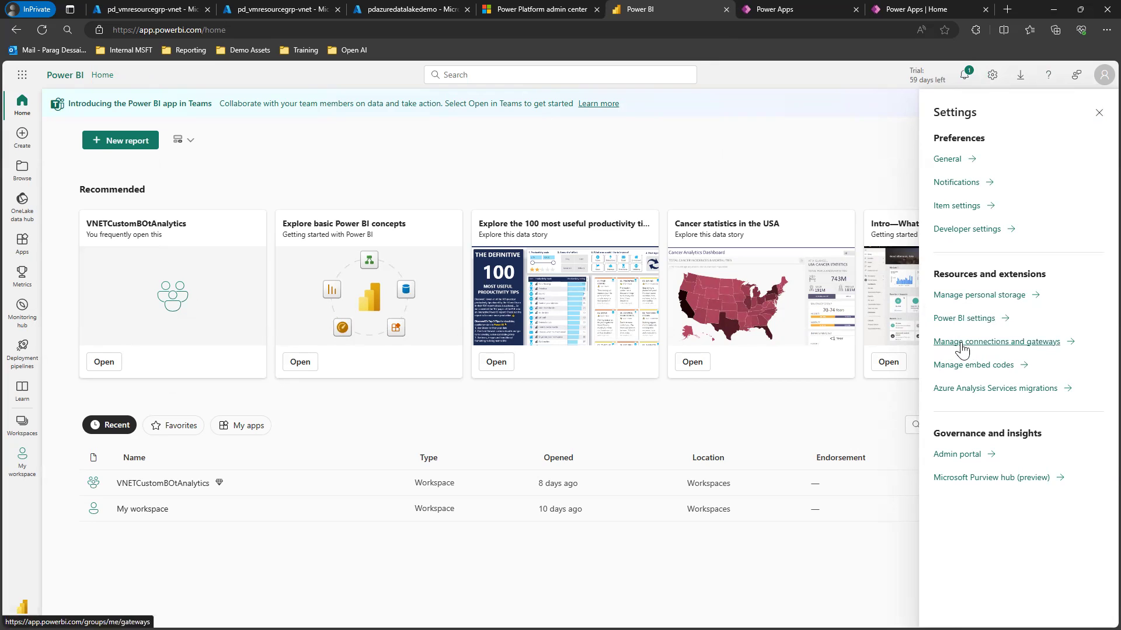
pyautogui.click(995, 342)
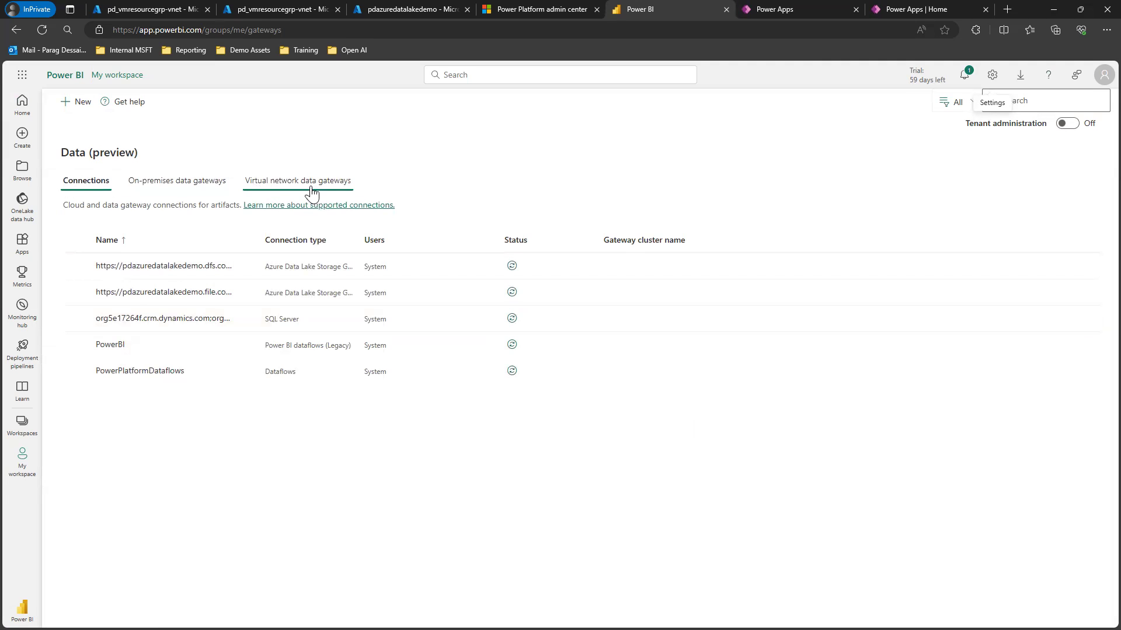
pyautogui.click(298, 180)
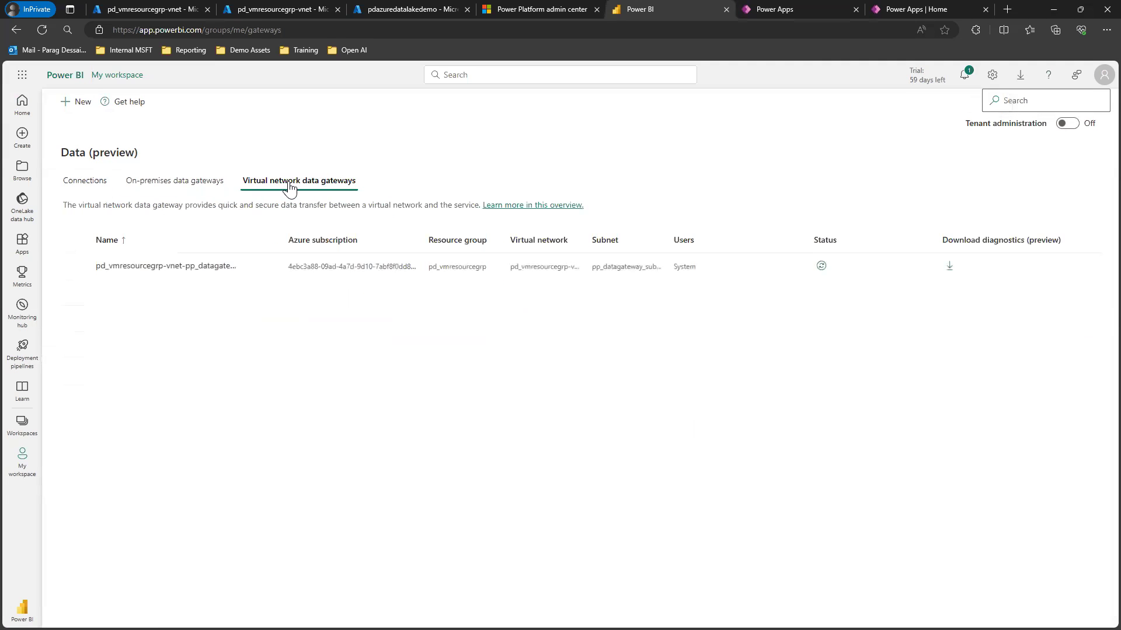
pyautogui.moveTo(168, 275)
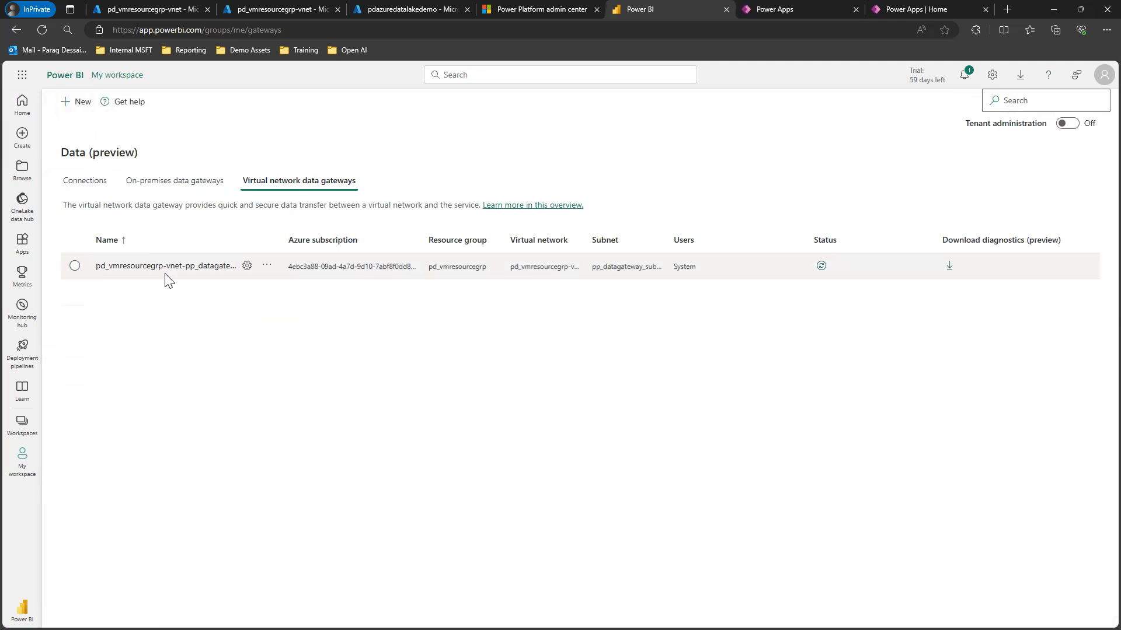
# Fill a new virtual network gateway with trial capacity, the subscription, pd_vmresourcegrp and pp_datagateway_subnet.
pyautogui.click(70, 102)
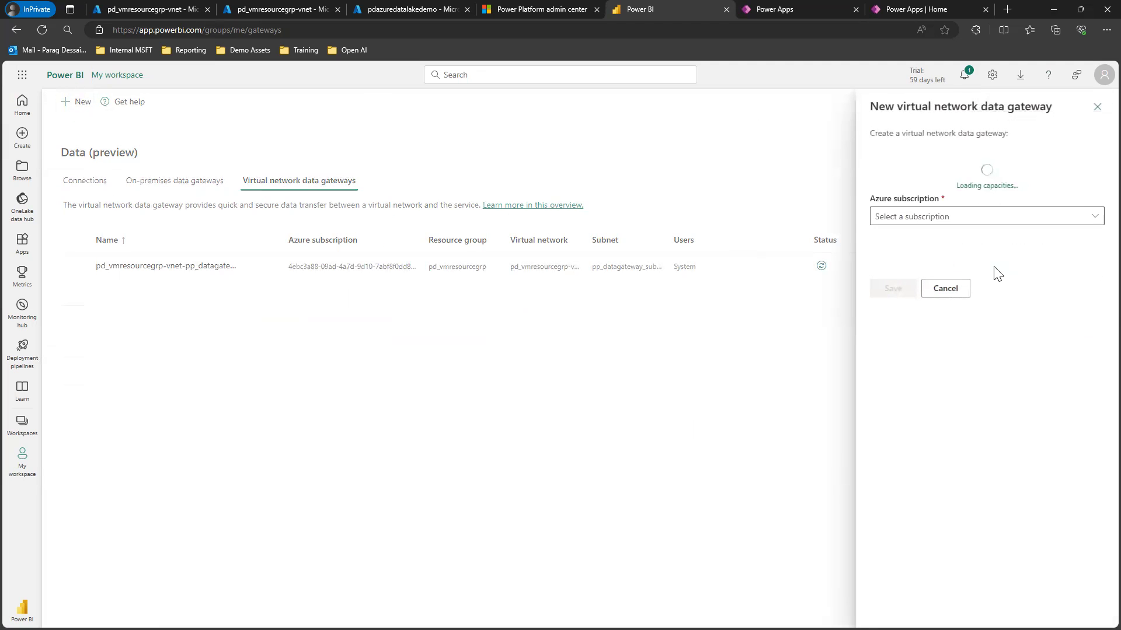
pyautogui.moveTo(1028, 125)
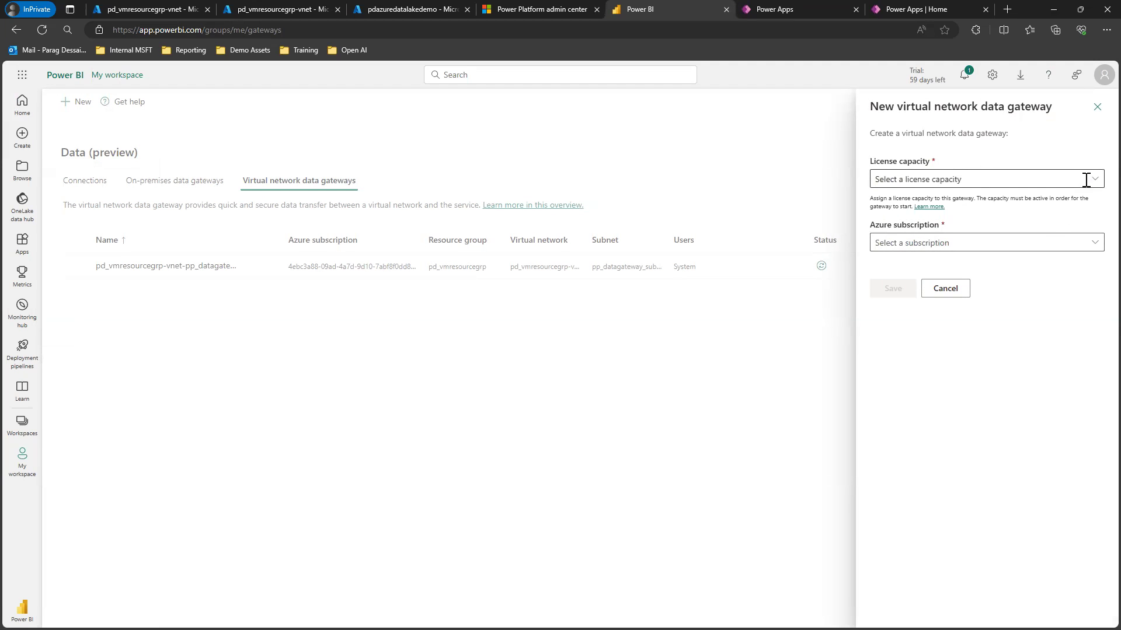
pyautogui.click(985, 179)
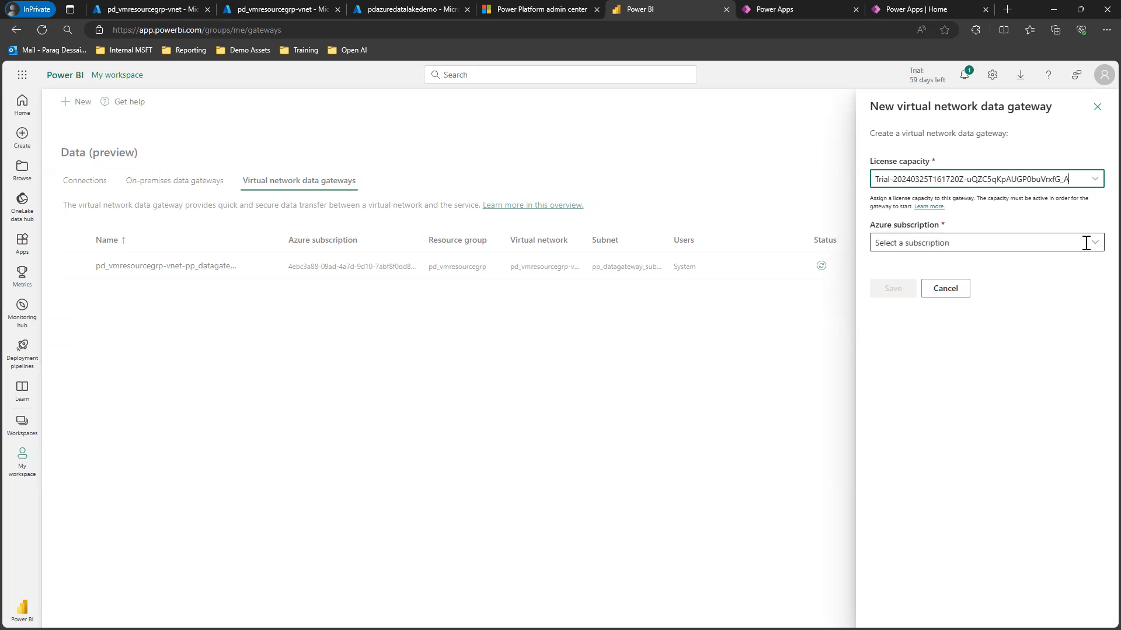
pyautogui.click(985, 243)
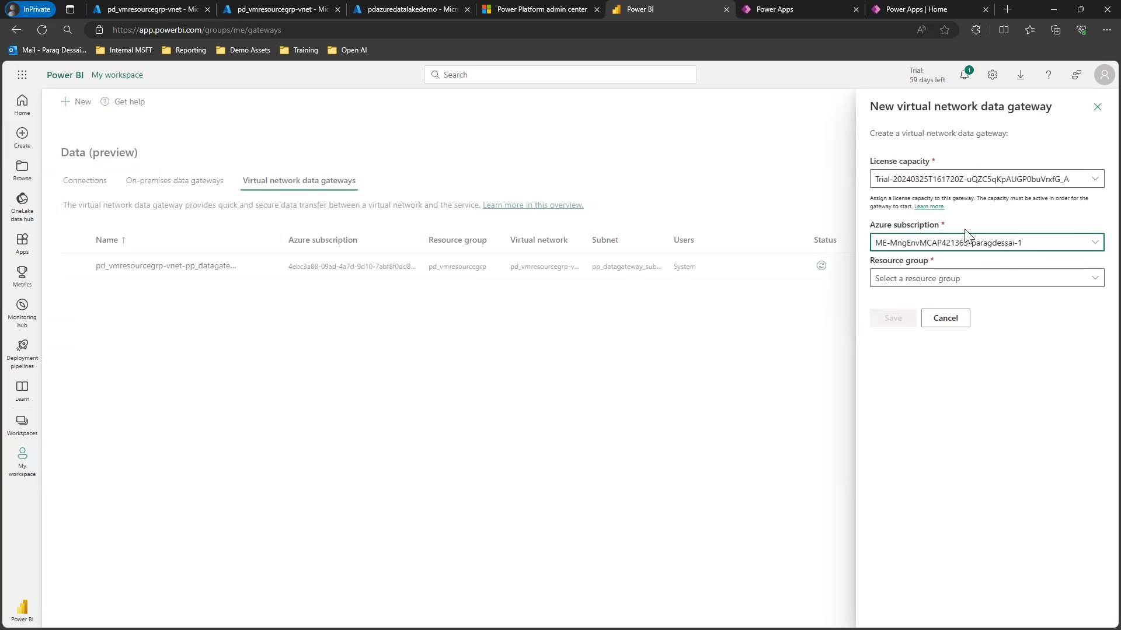
pyautogui.click(983, 278)
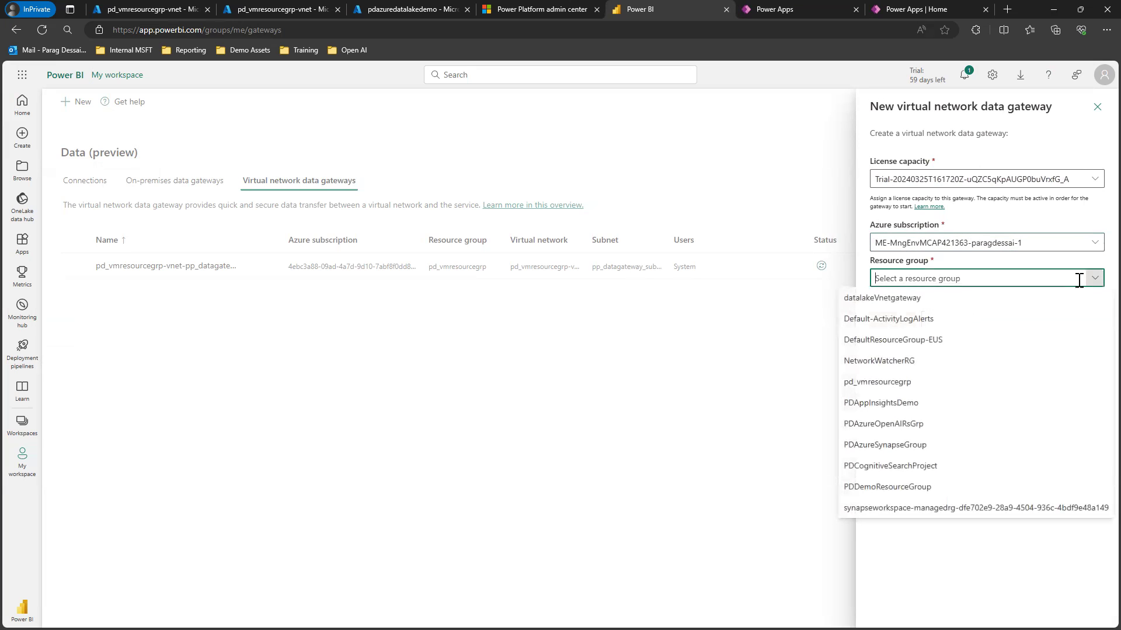
pyautogui.moveTo(982, 318)
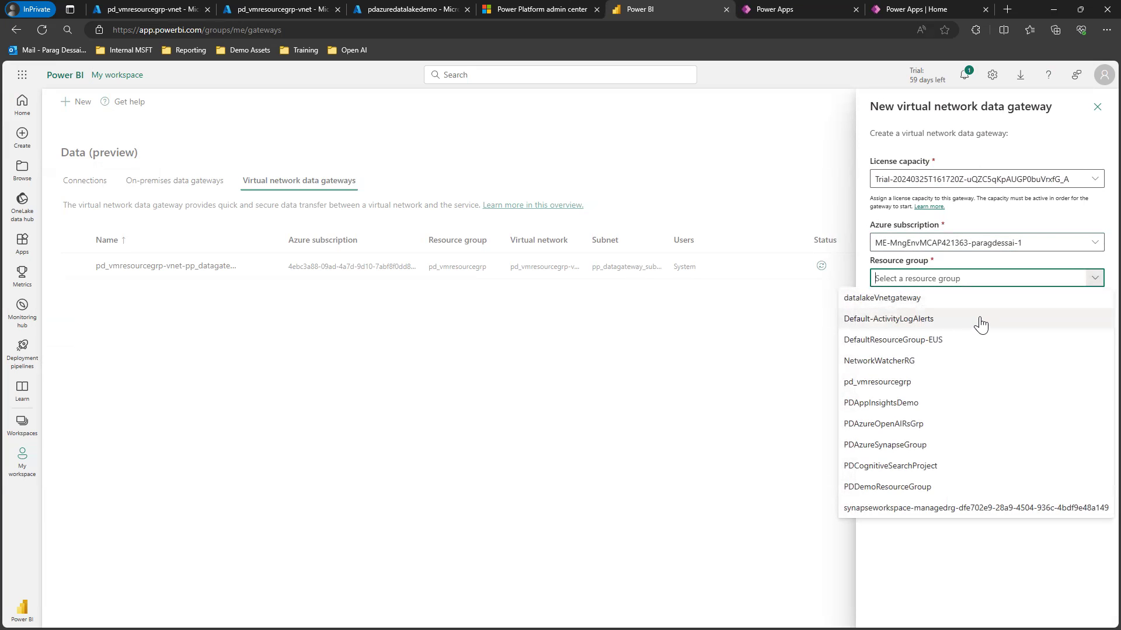
pyautogui.moveTo(906, 377)
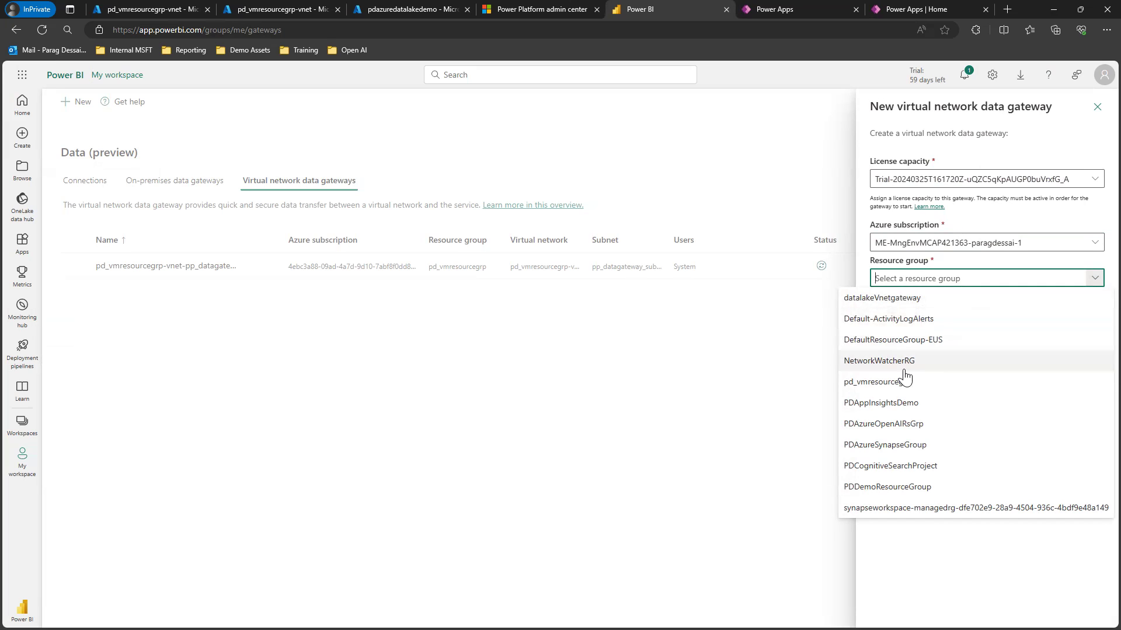
pyautogui.click(871, 381)
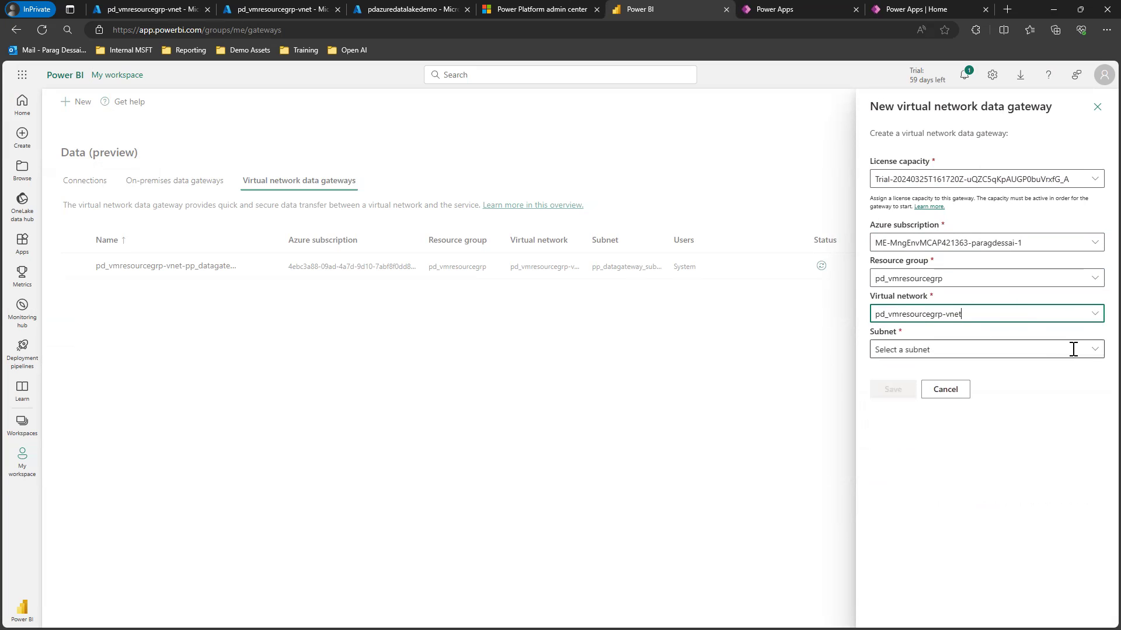
pyautogui.click(979, 349)
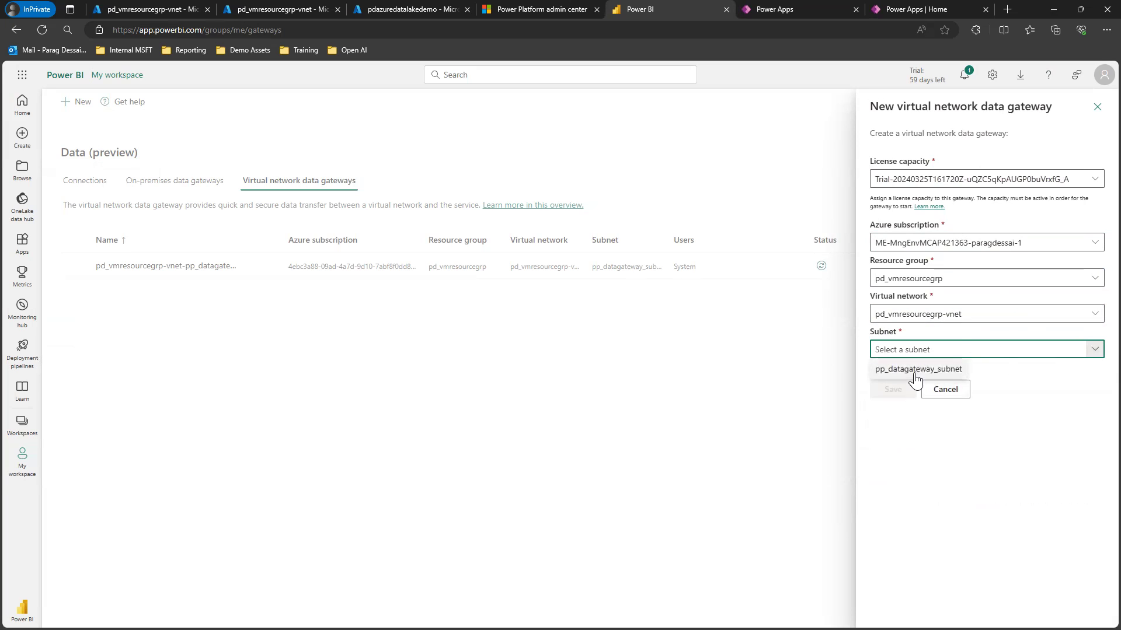
pyautogui.click(918, 369)
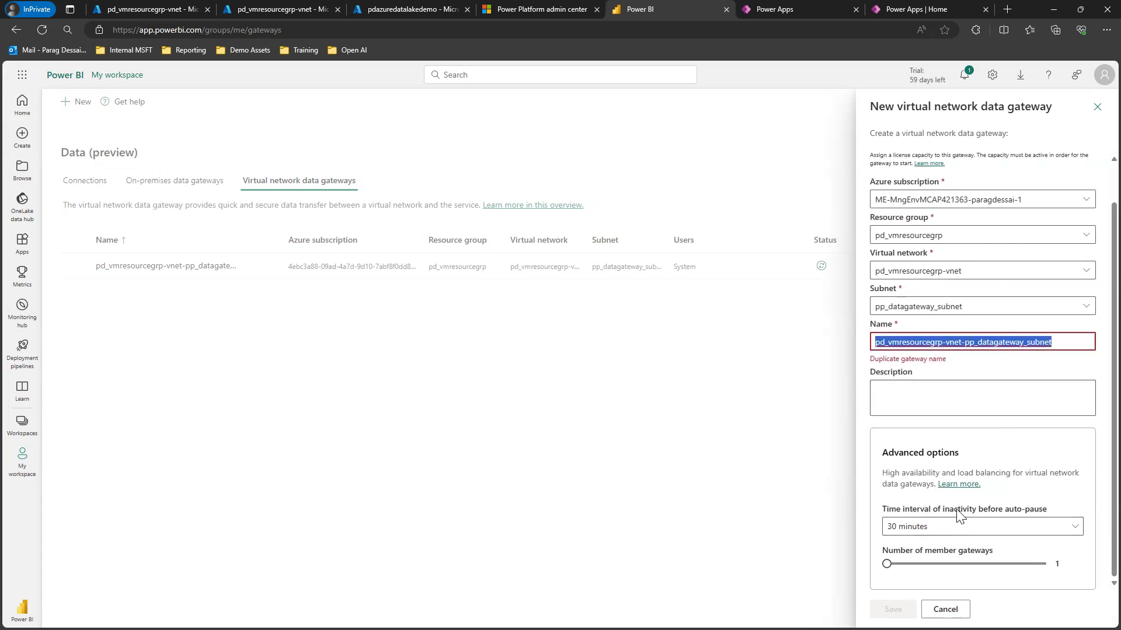
pyautogui.moveTo(983, 520)
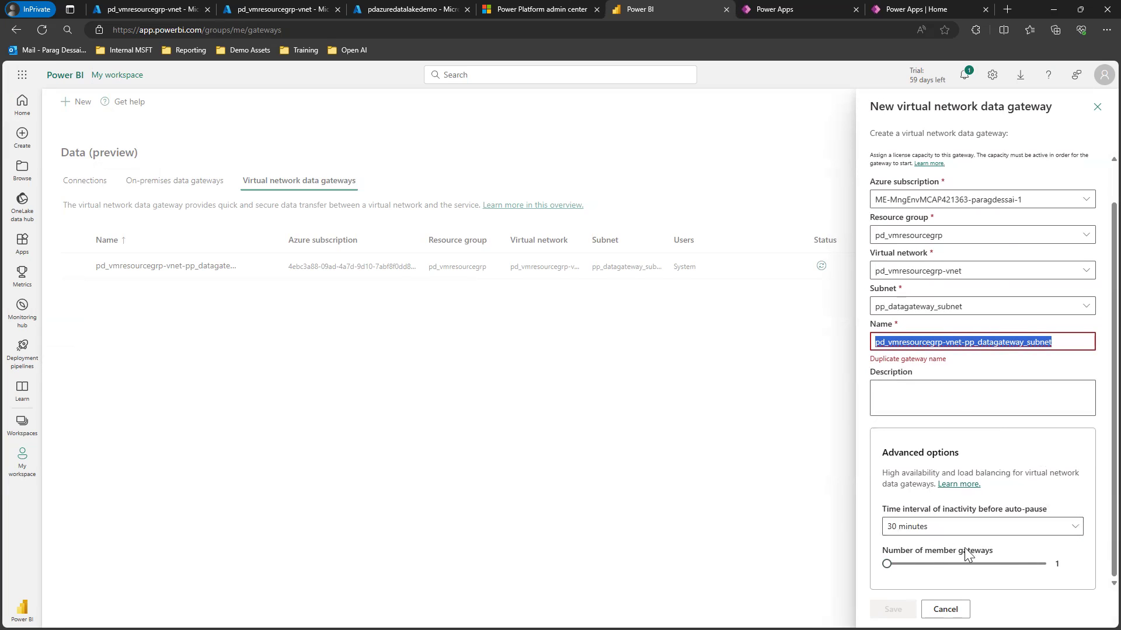
pyautogui.moveTo(1030, 466)
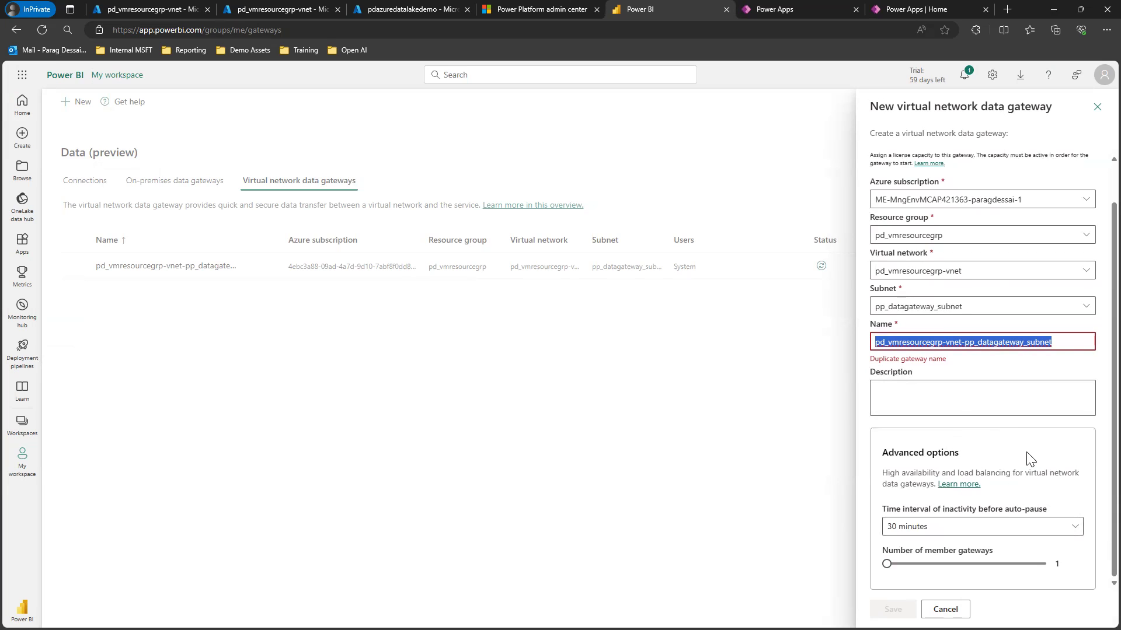
pyautogui.moveTo(973, 506)
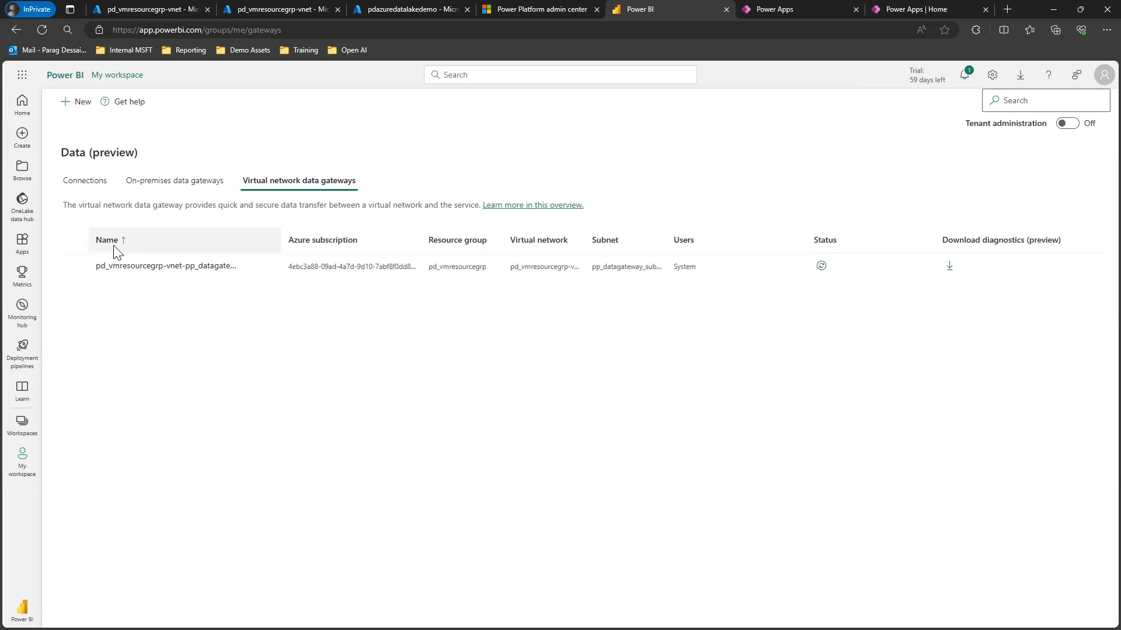
pyautogui.moveTo(841, 161)
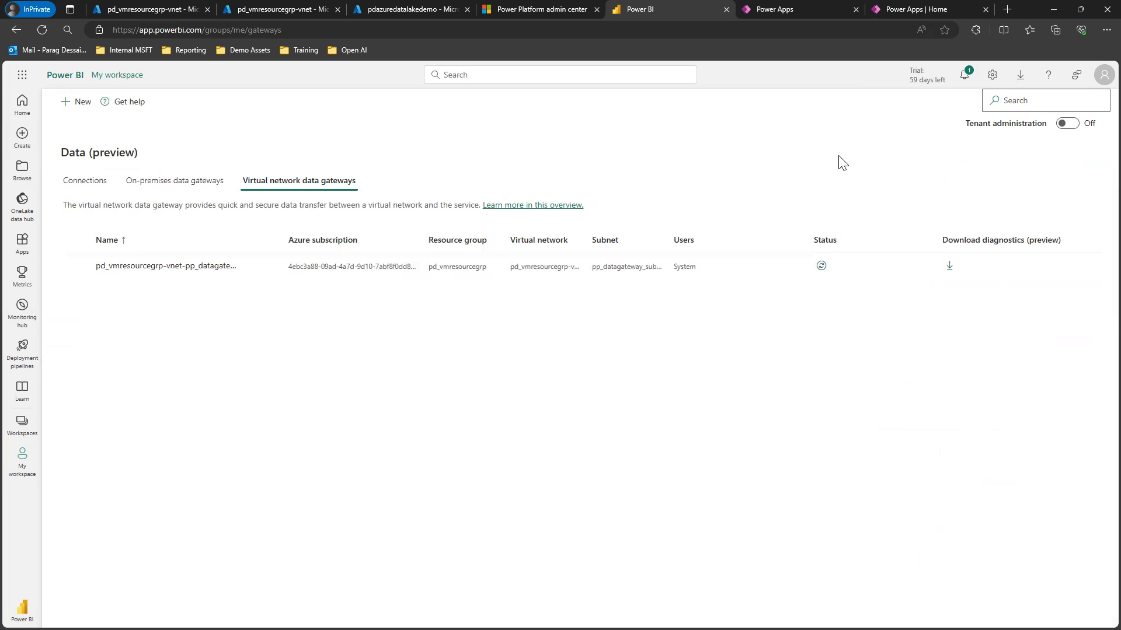
pyautogui.moveTo(833, 150)
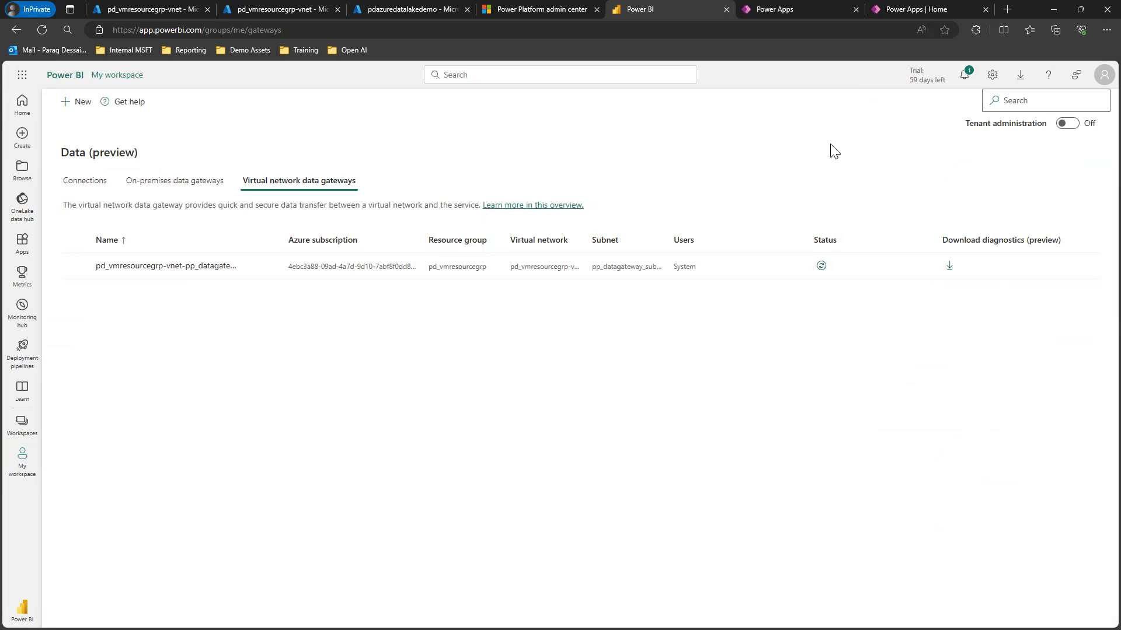
# Switch from the Power BI gateways page to the Power Apps dataflows tab.
pyautogui.click(798, 8)
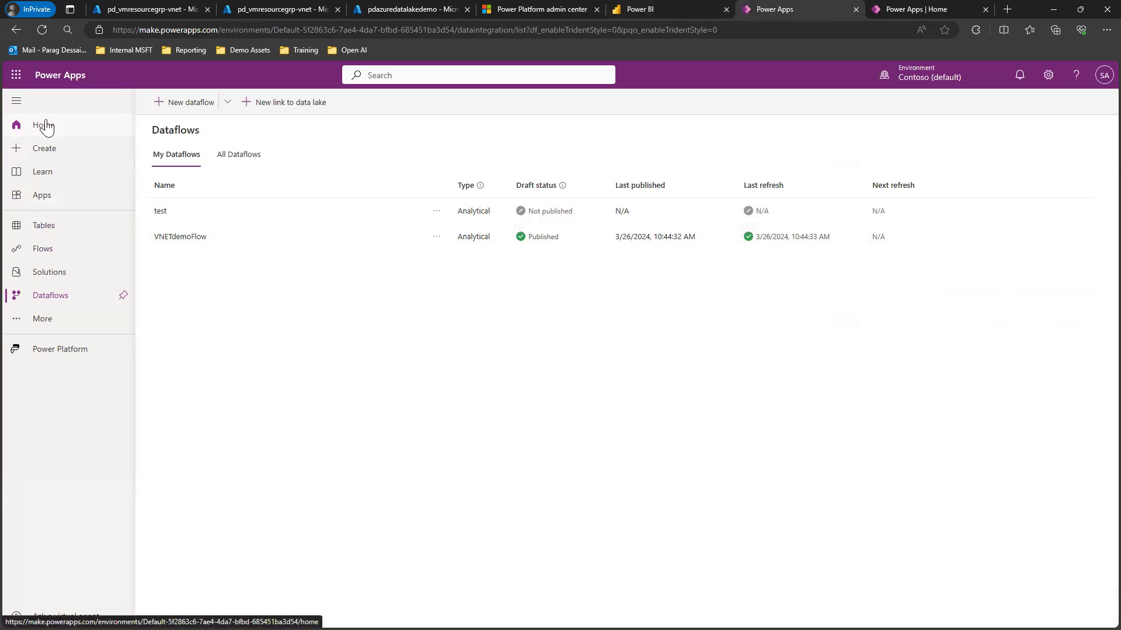
# Navigate via Home and More to Dataflows and begin a new dataflow.
pyautogui.click(43, 125)
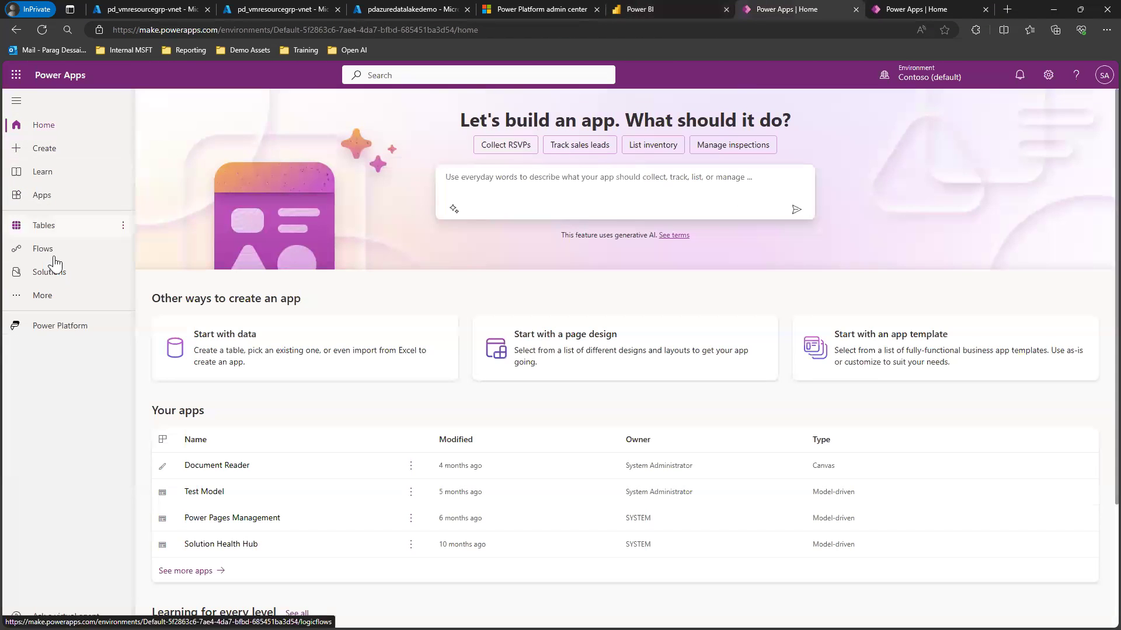
pyautogui.click(42, 295)
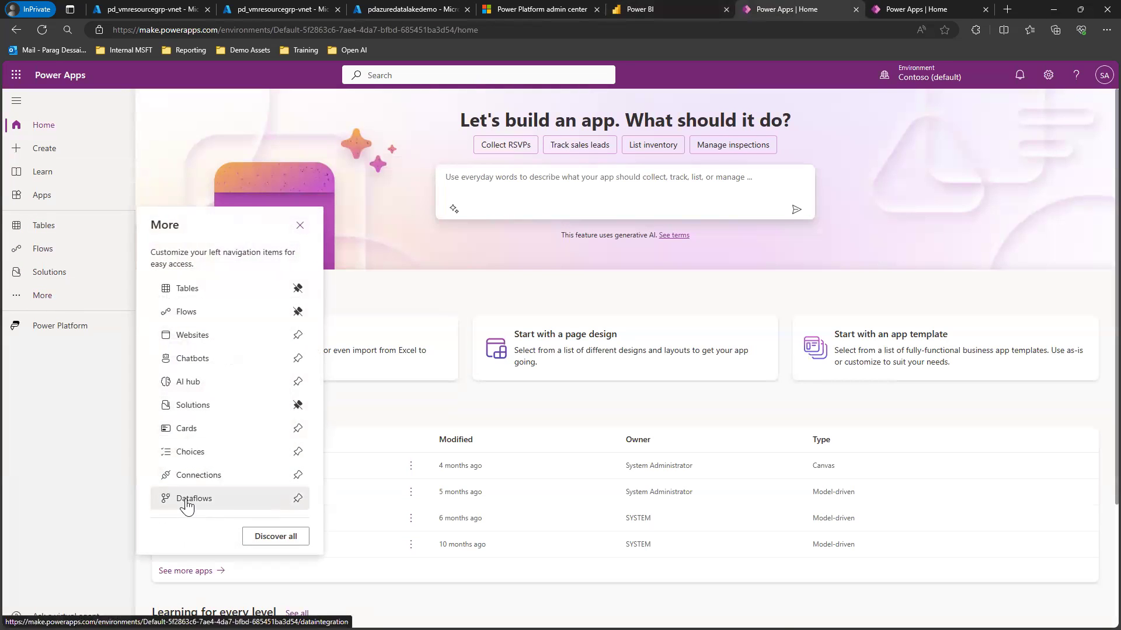
pyautogui.click(194, 499)
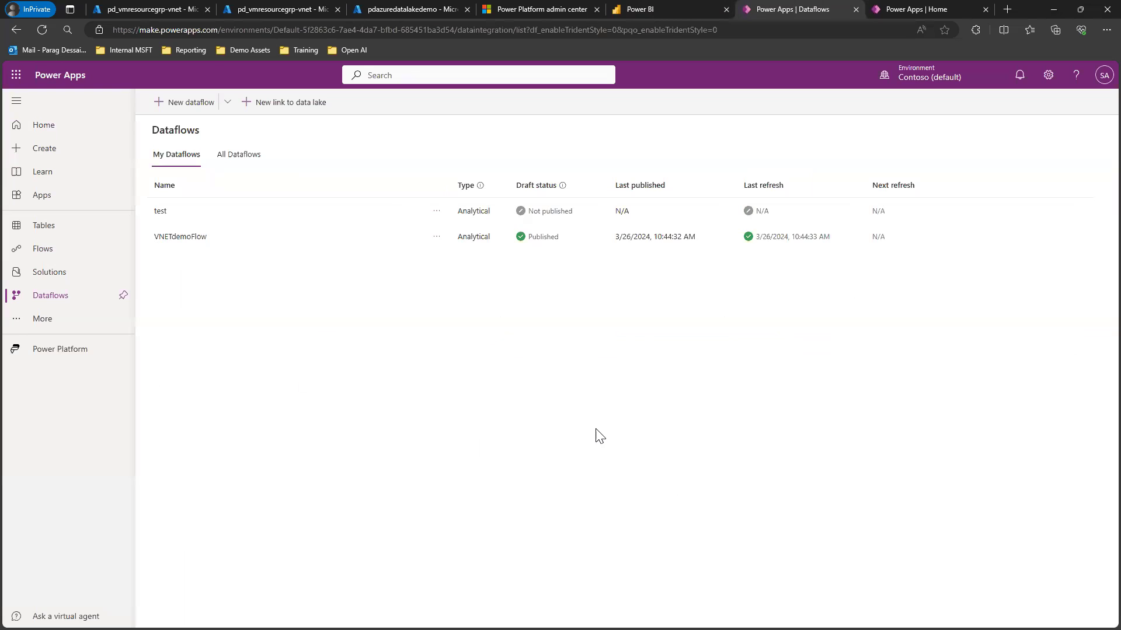
pyautogui.click(189, 102)
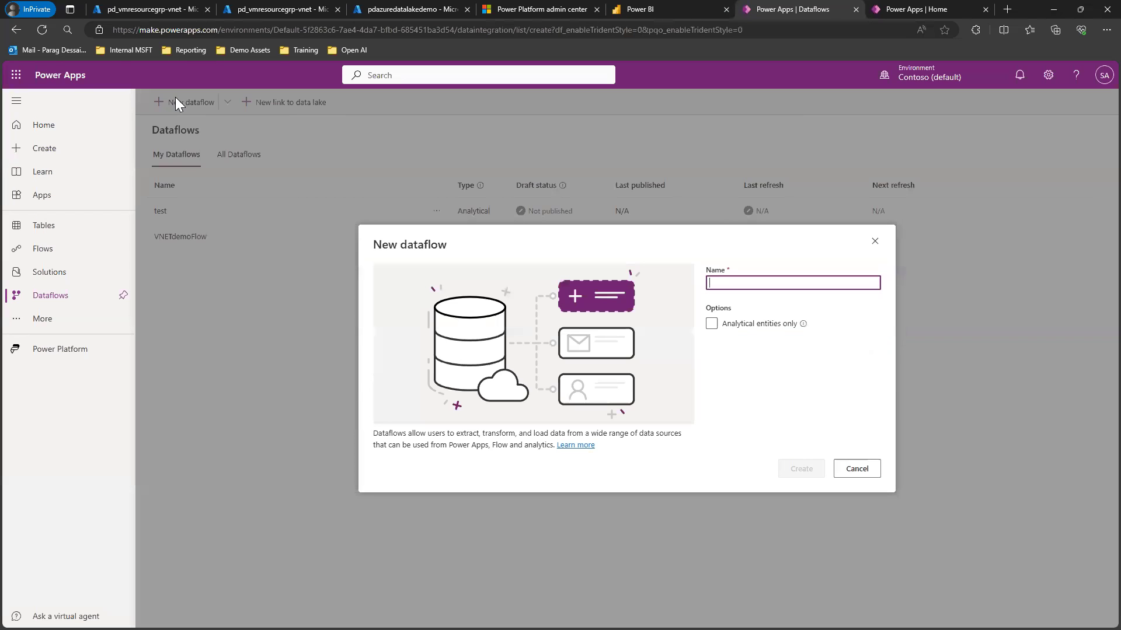
# Create dataflow 'test', analytical entities only, with destination pdazuredatalakedemo.
pyautogui.click(792, 282)
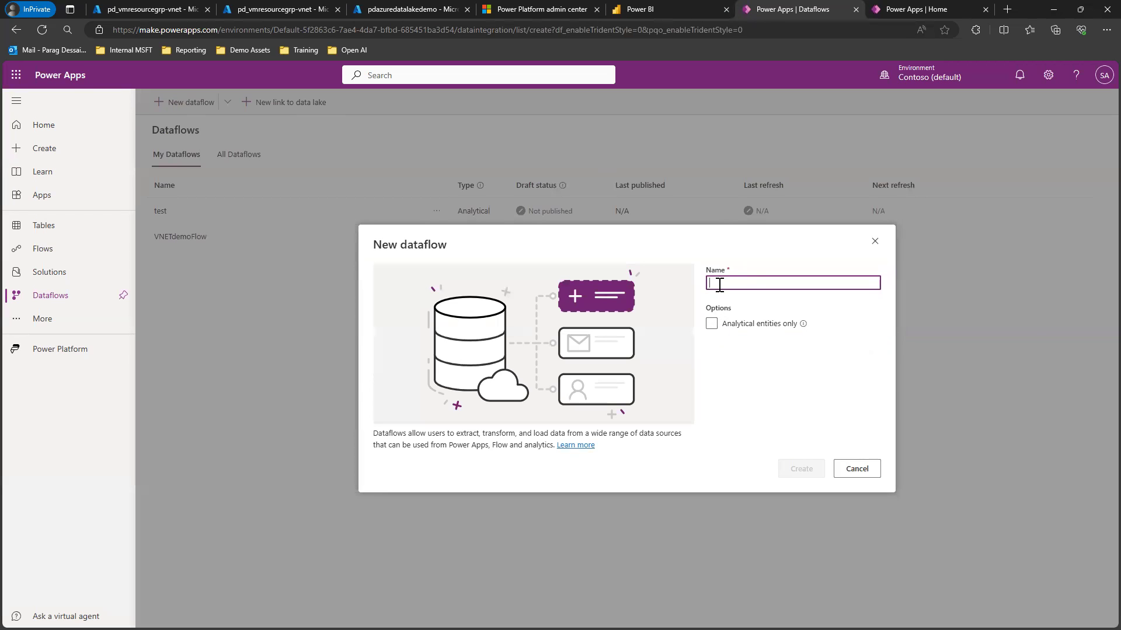
pyautogui.write('test')
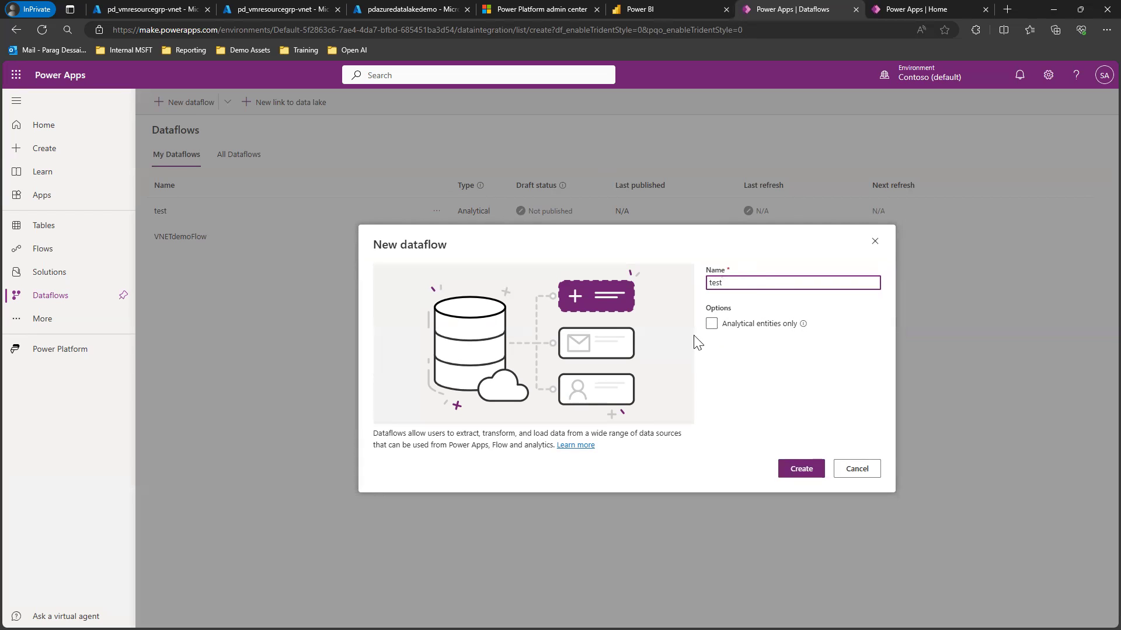
pyautogui.click(711, 323)
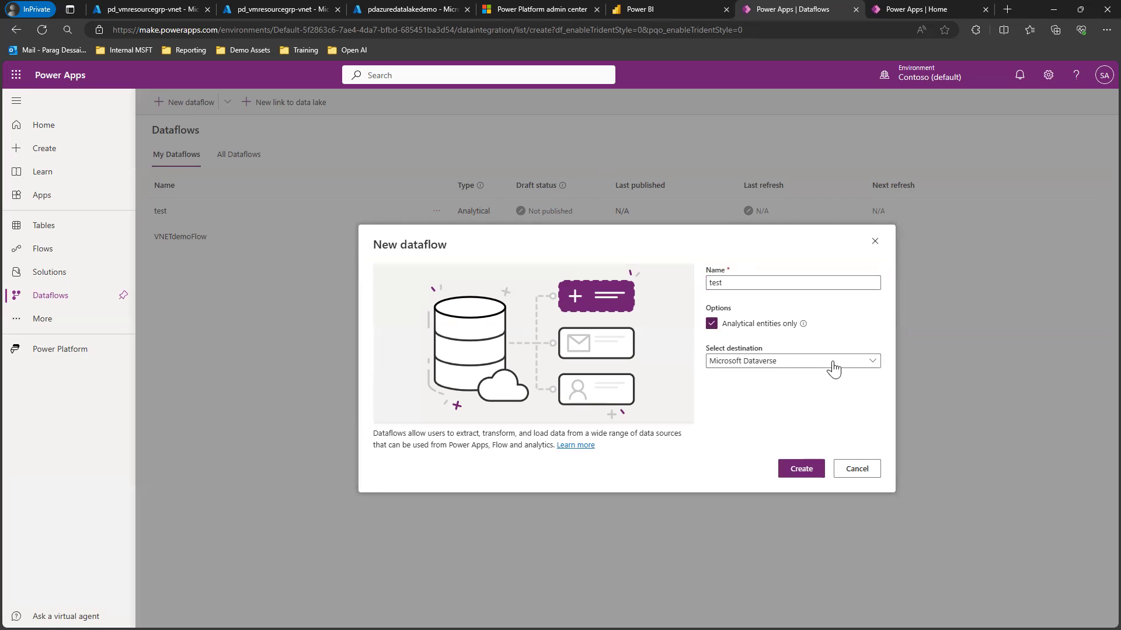
pyautogui.moveTo(779, 370)
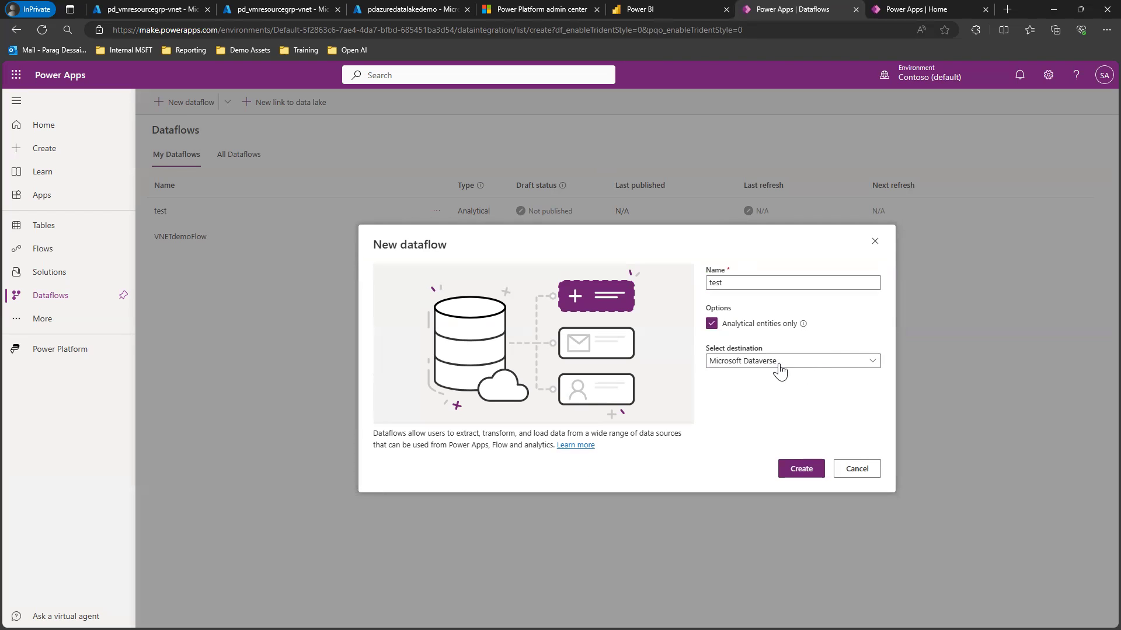
pyautogui.click(792, 361)
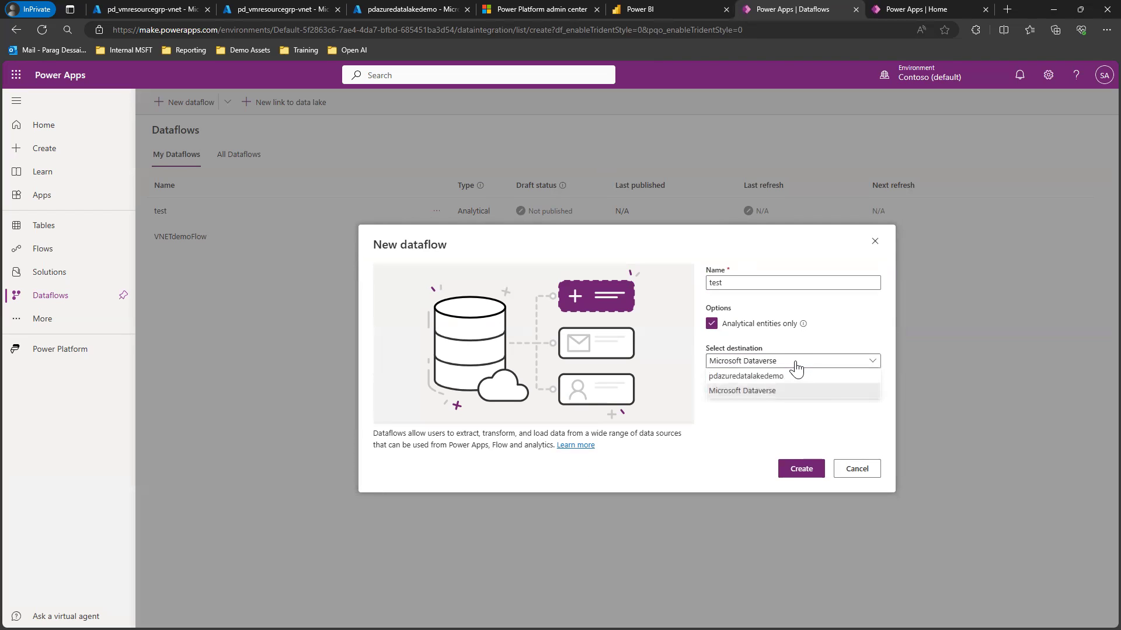
pyautogui.click(746, 376)
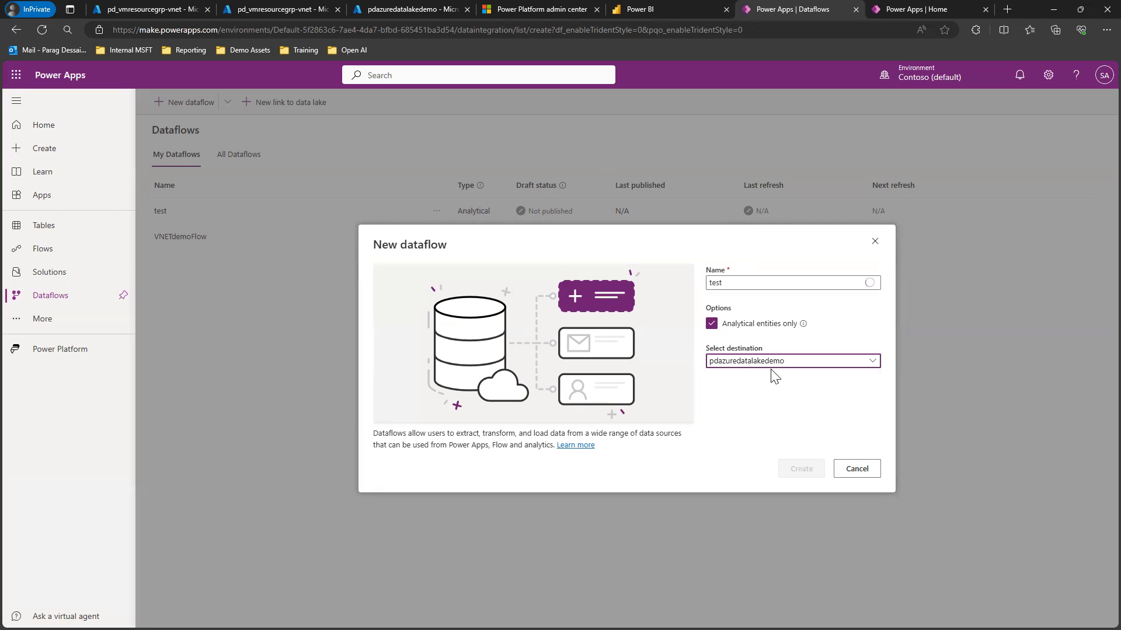
pyautogui.click(799, 468)
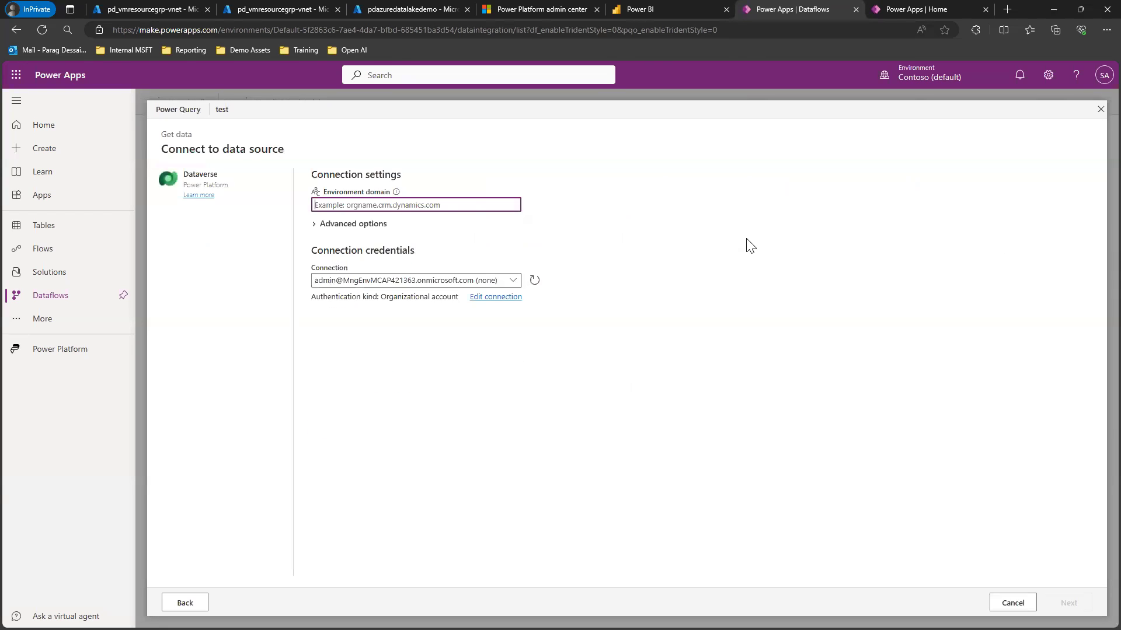
pyautogui.click(415, 206)
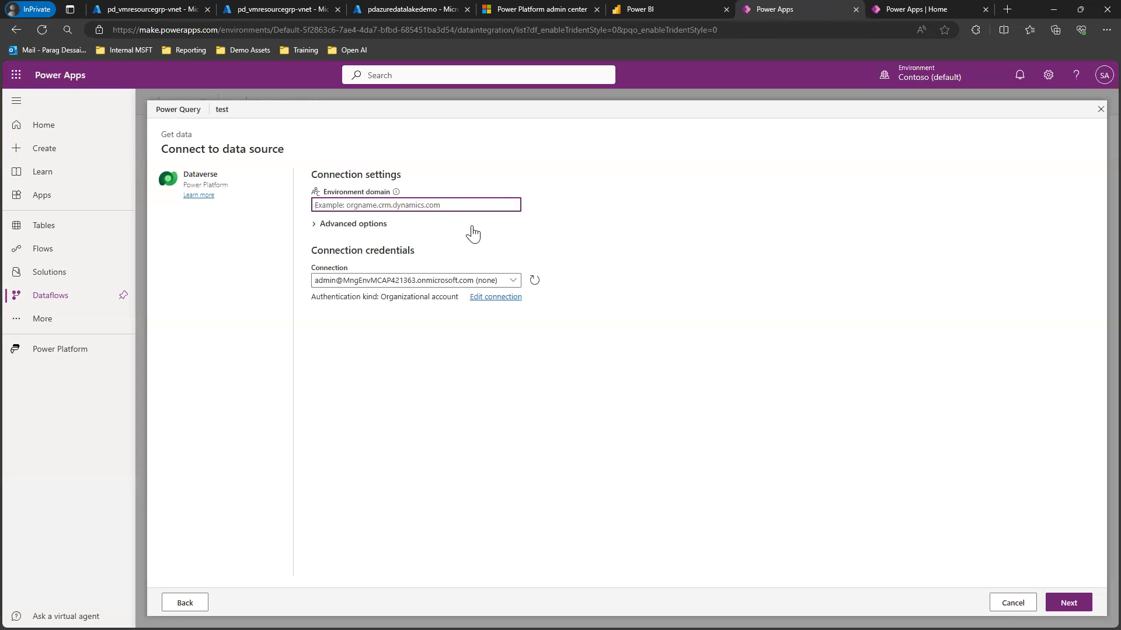
pyautogui.write('https://org5e17264f.crm.dynamics.com/')
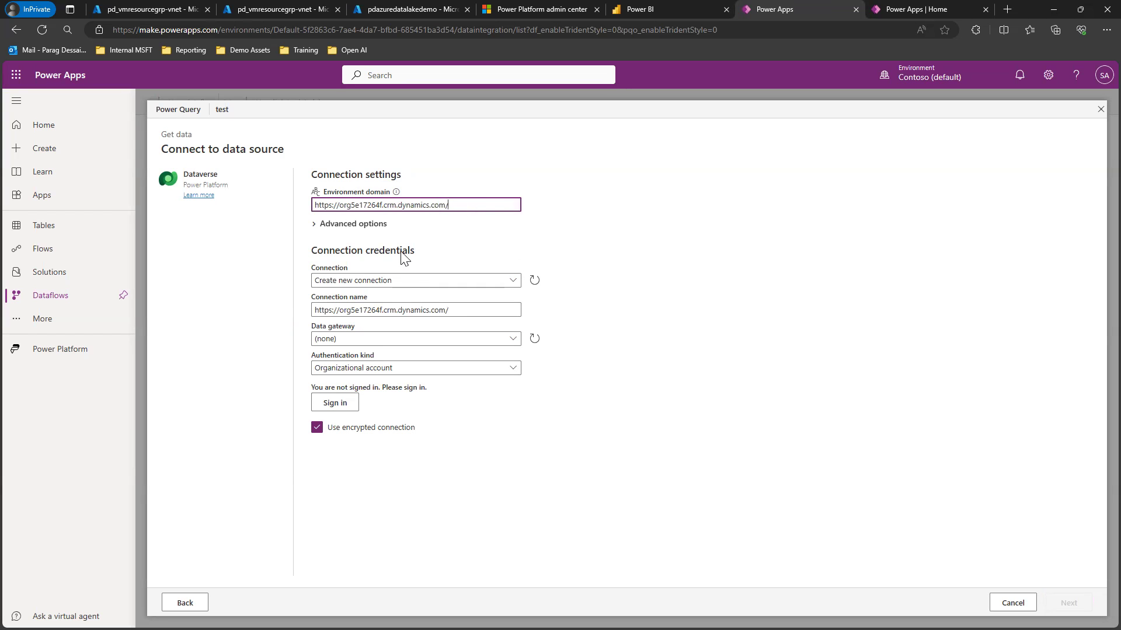
pyautogui.click(414, 338)
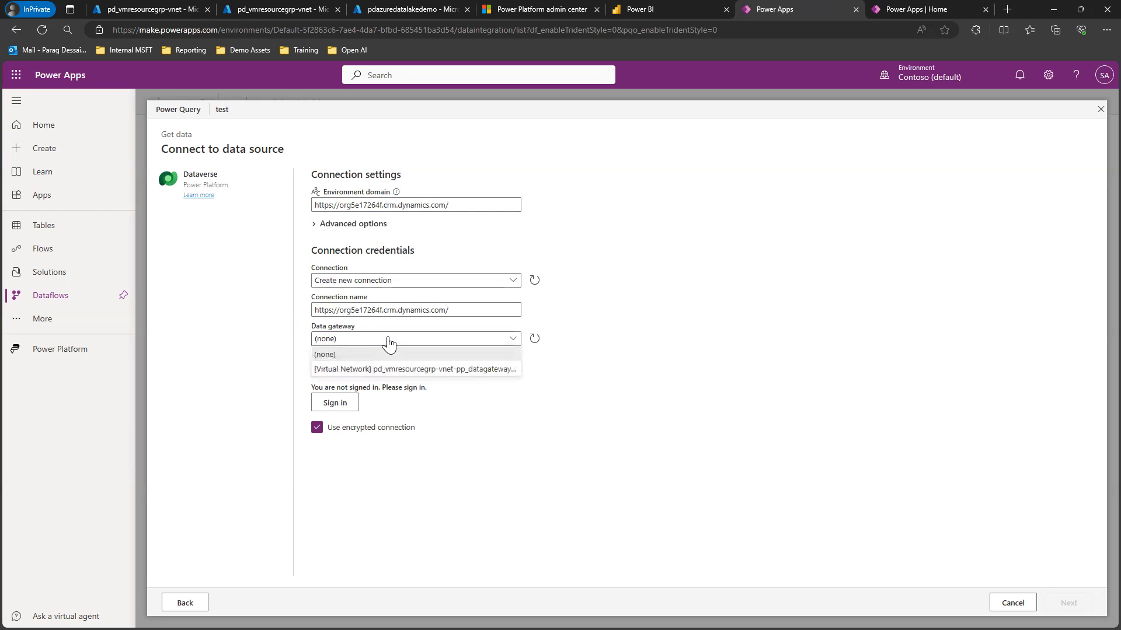
pyautogui.click(413, 368)
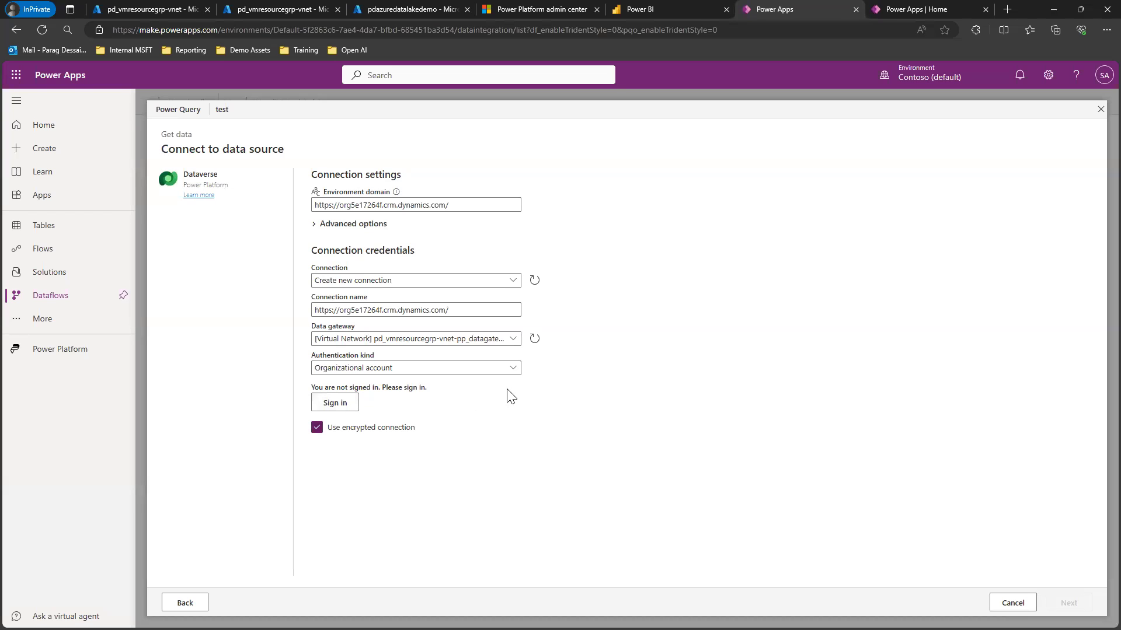
pyautogui.moveTo(1024, 322)
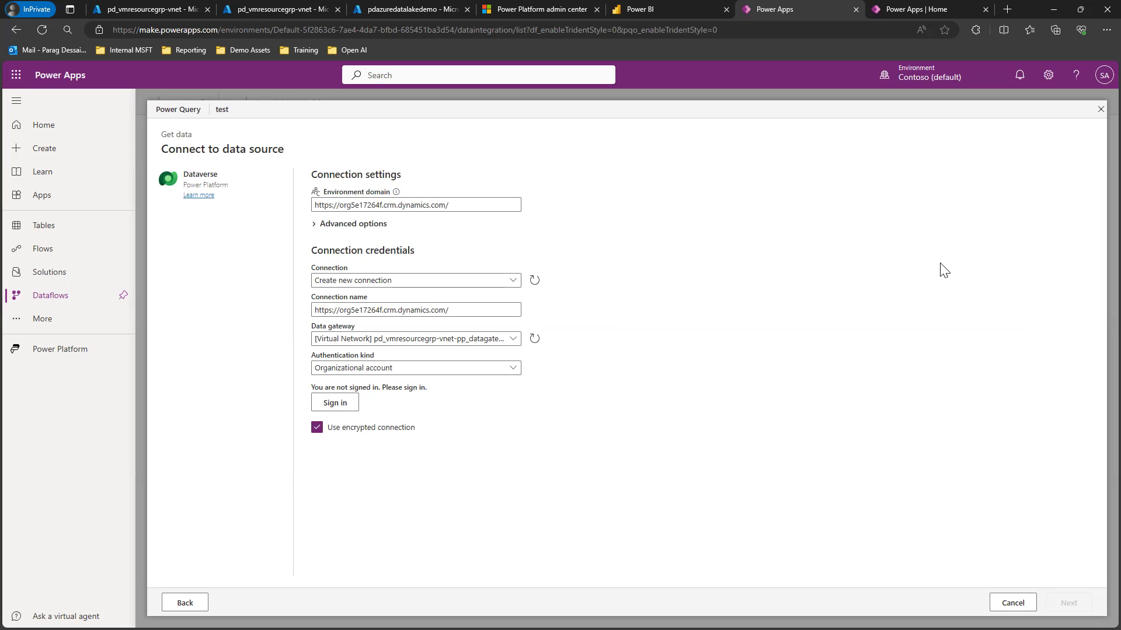
pyautogui.moveTo(982, 256)
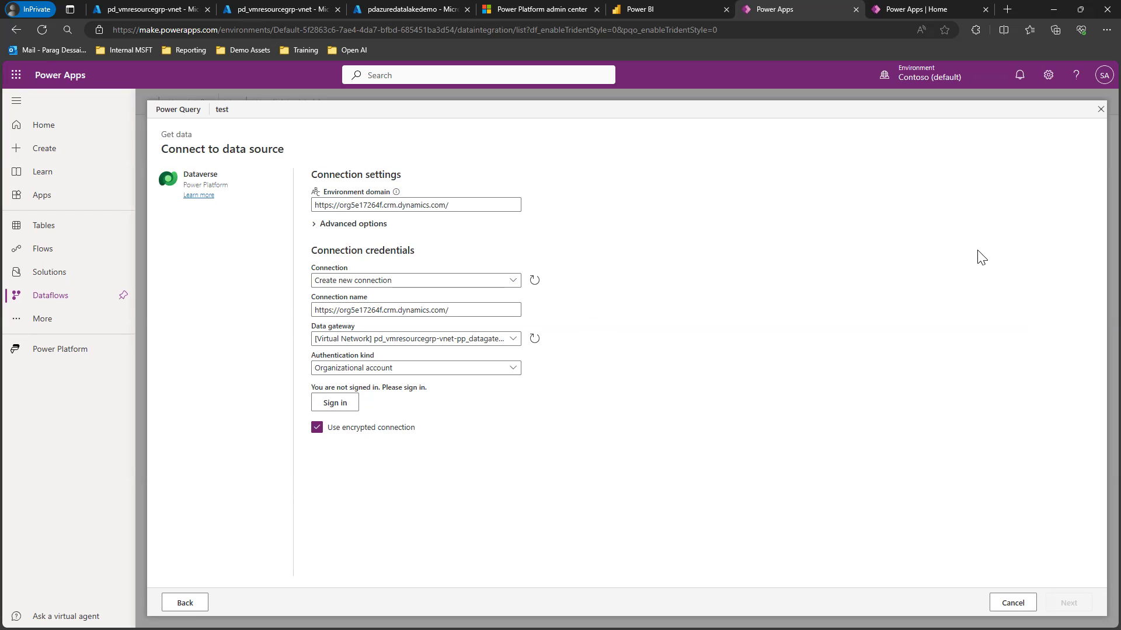